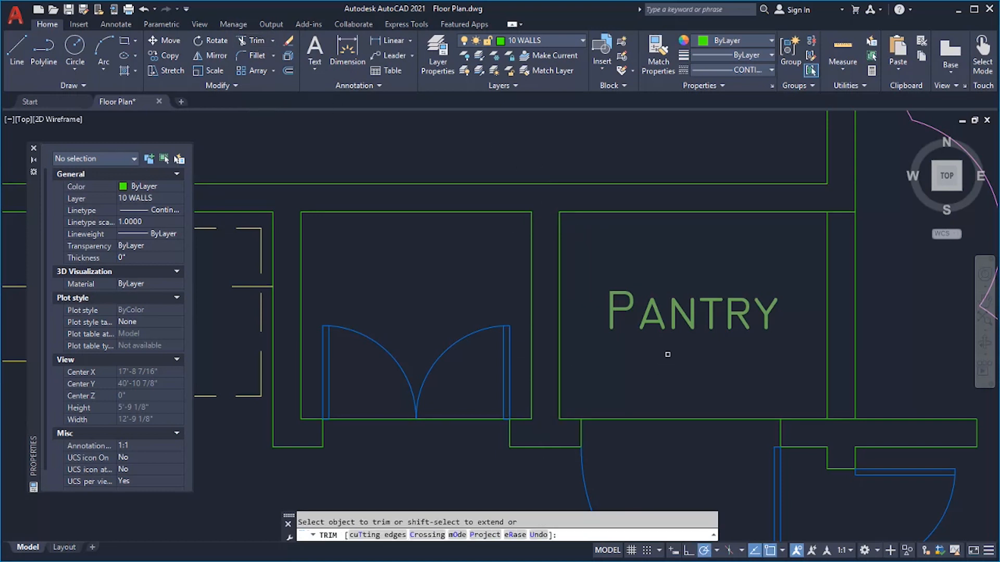
Trim the wall line segments crossing the pantry's double-door opening with TRIM in quick mode
{"action": "left_click", "coordinate": [847, 321]}
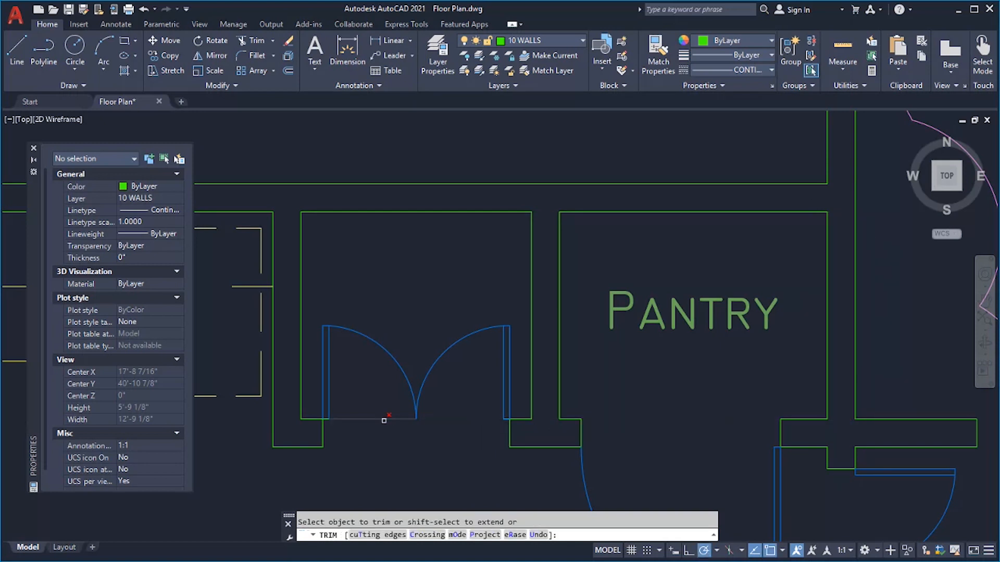
{"action": "left_click", "coordinate": [384, 421]}
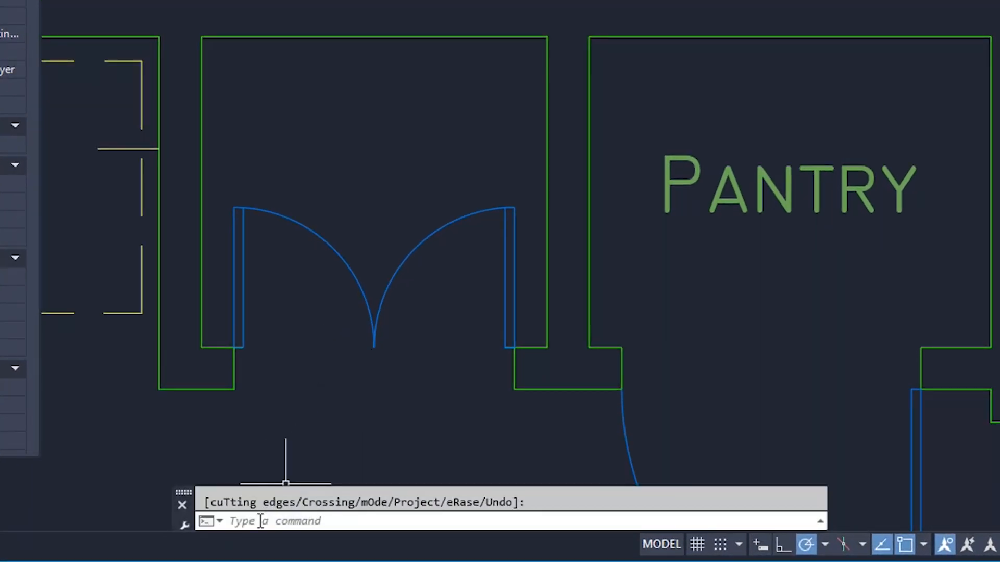
{"action": "type", "text": "trime"}
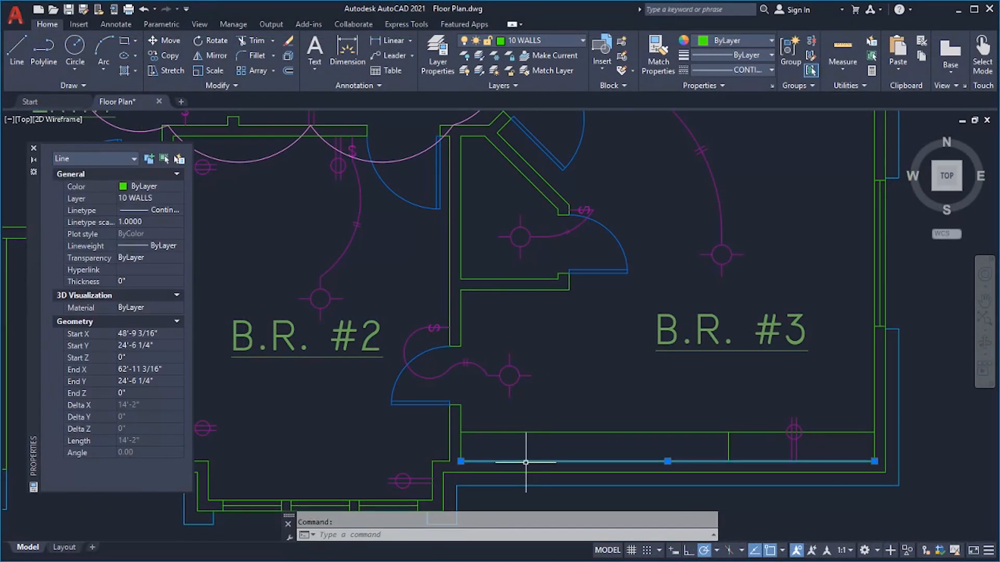
Deselect and start Break at Point from the expanded Modify panel on the bedroom wall line
{"action": "key", "text": "Escape"}
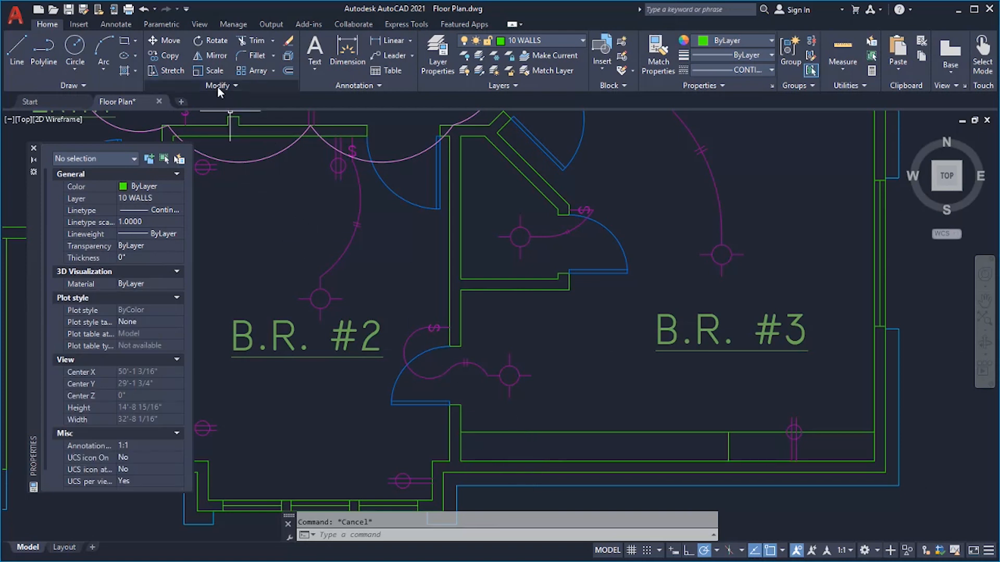
{"action": "left_click", "coordinate": [251, 116]}
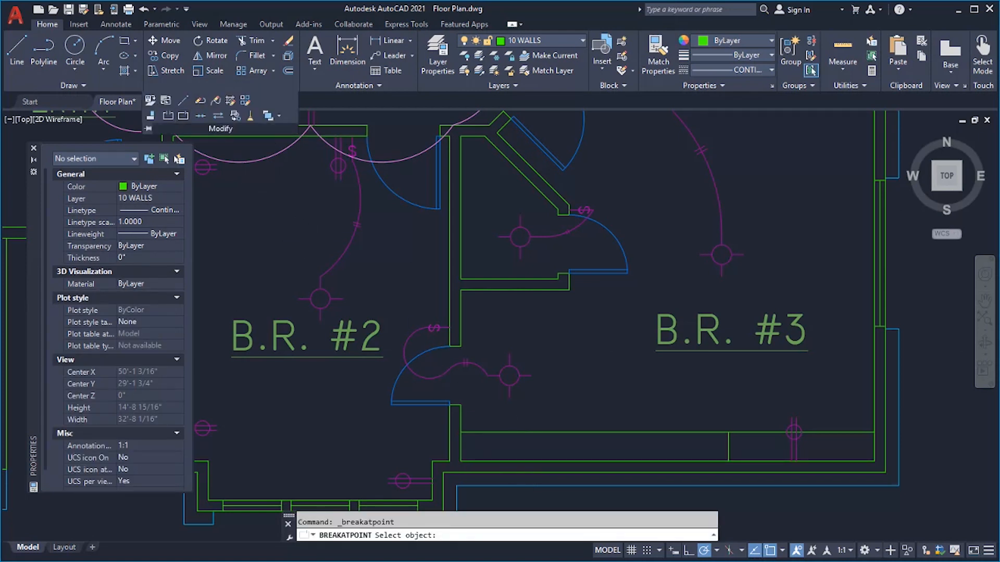
{"action": "left_click", "coordinate": [459, 460]}
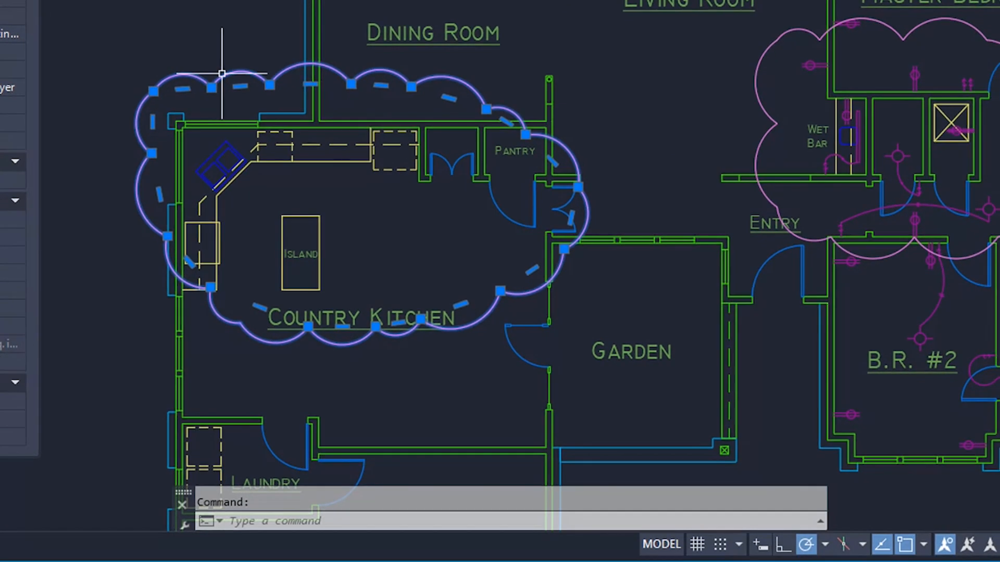
{"action": "mouse_move", "coordinate": [325, 439]}
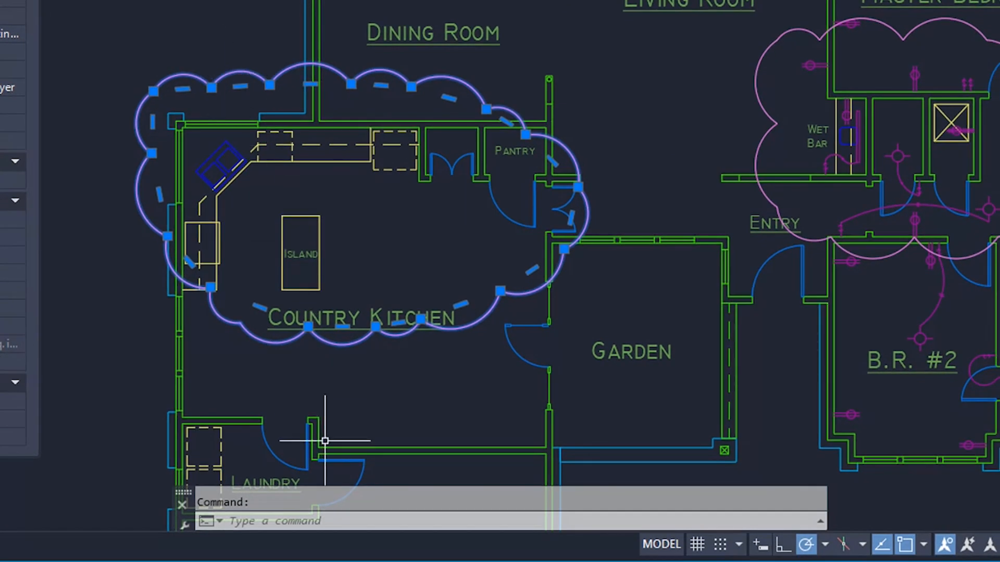
Set the Country Kitchen revision cloud's arc length to 8' via REVCLOUDPROPERTIES, then start REVCLOUDARCVARIANCE
{"action": "type", "text": "revcloudp"}
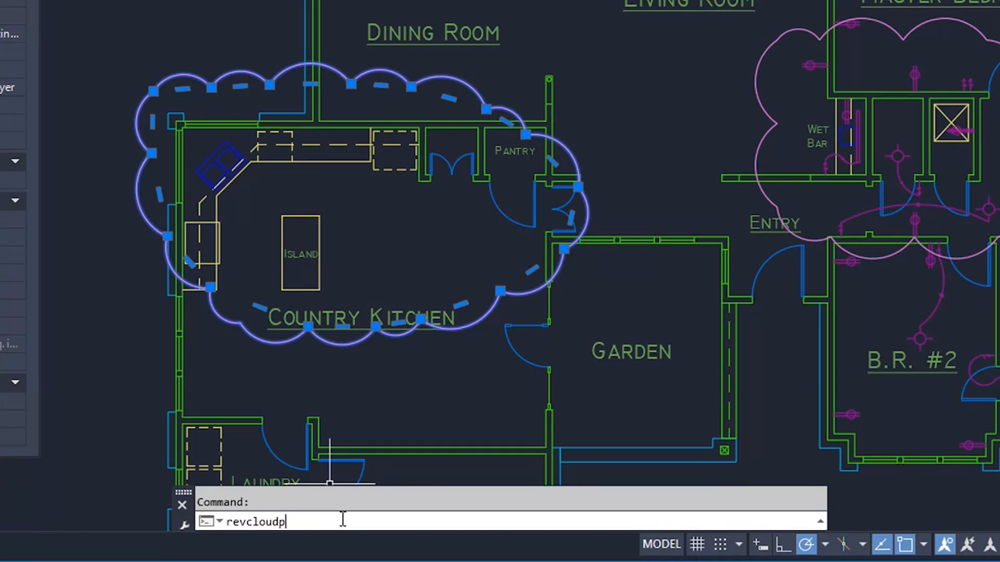
{"action": "key", "text": "Enter"}
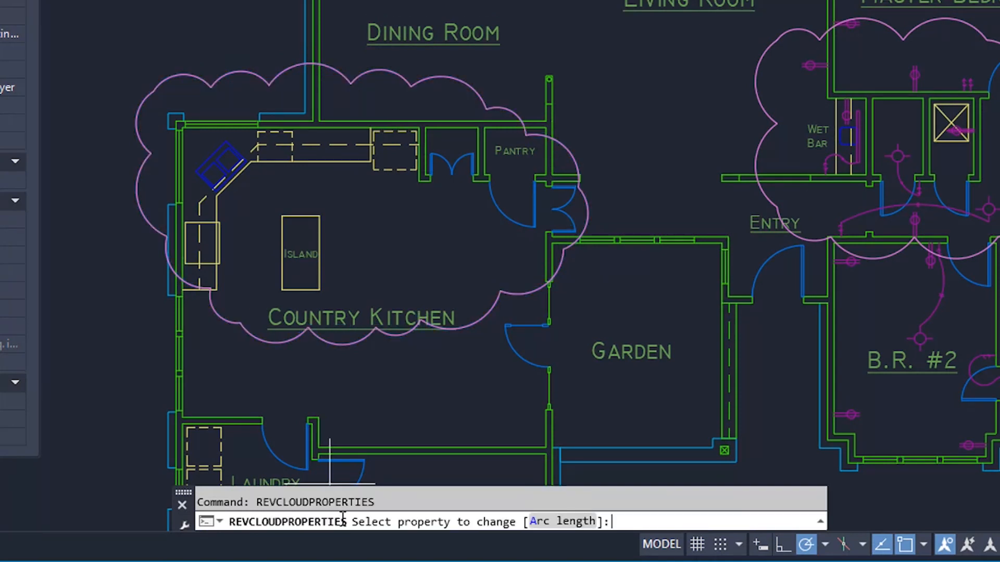
{"action": "mouse_move", "coordinate": [541, 526]}
{"action": "type", "text": "8'"}
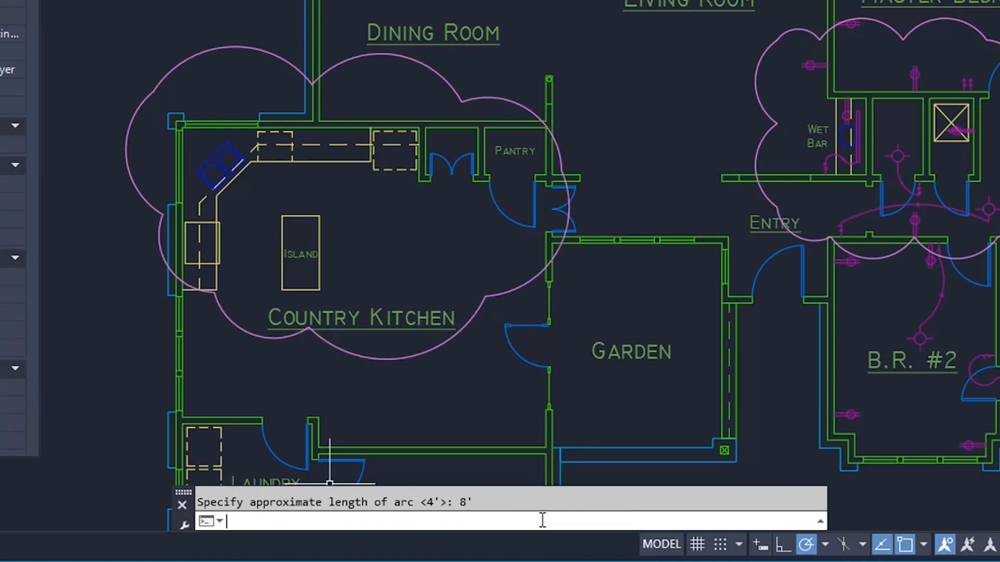
{"action": "type", "text": "revclou"}
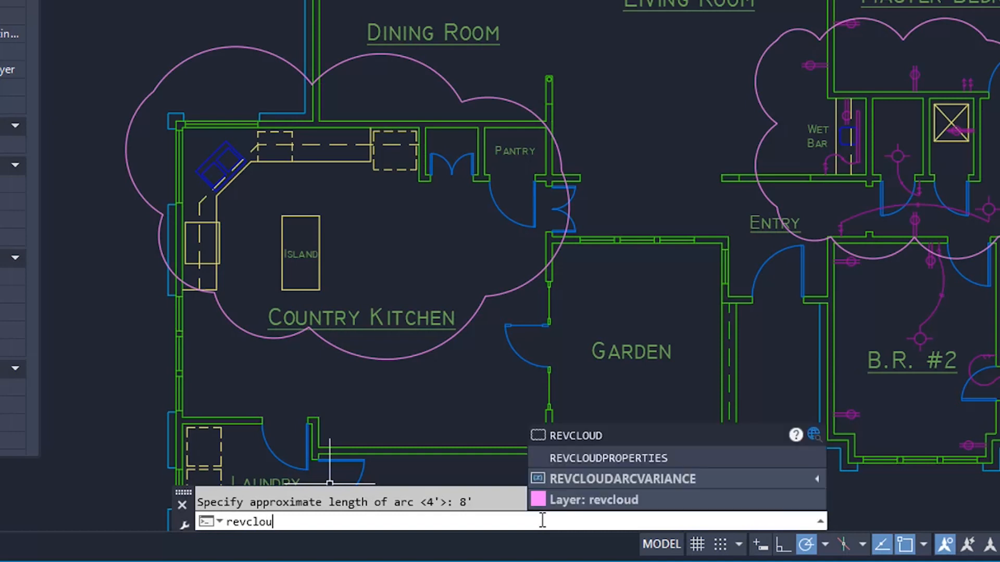
{"action": "left_click", "coordinate": [622, 479]}
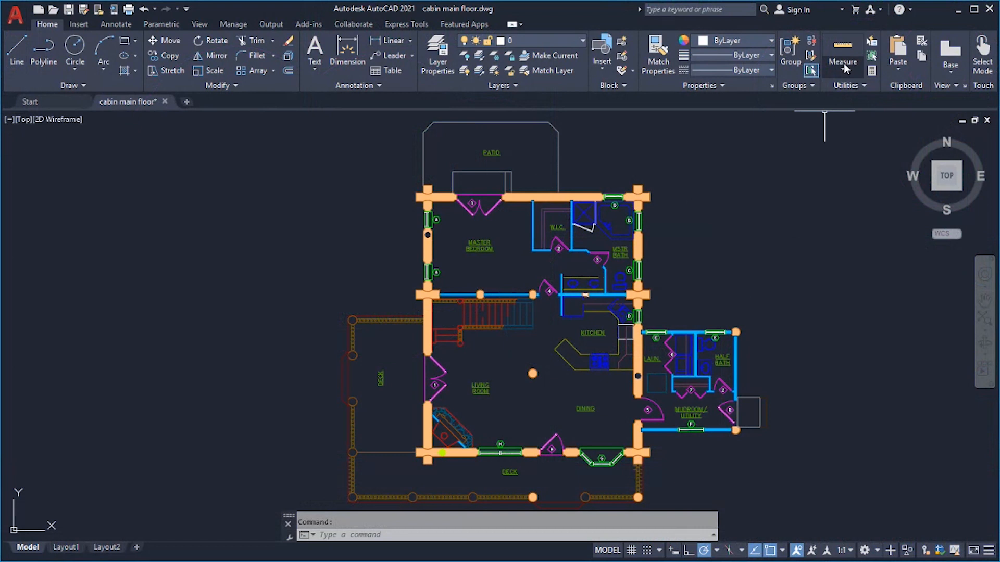
Switch the Measure tool to Quick mode to hover-measure spaces in the cabin plan
{"action": "left_click", "coordinate": [841, 62]}
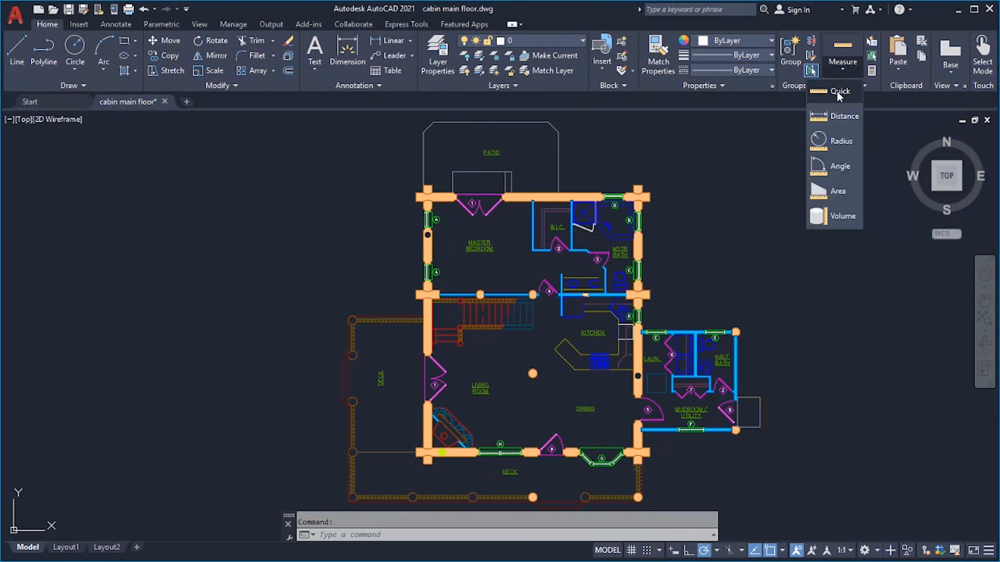
{"action": "left_click", "coordinate": [840, 91]}
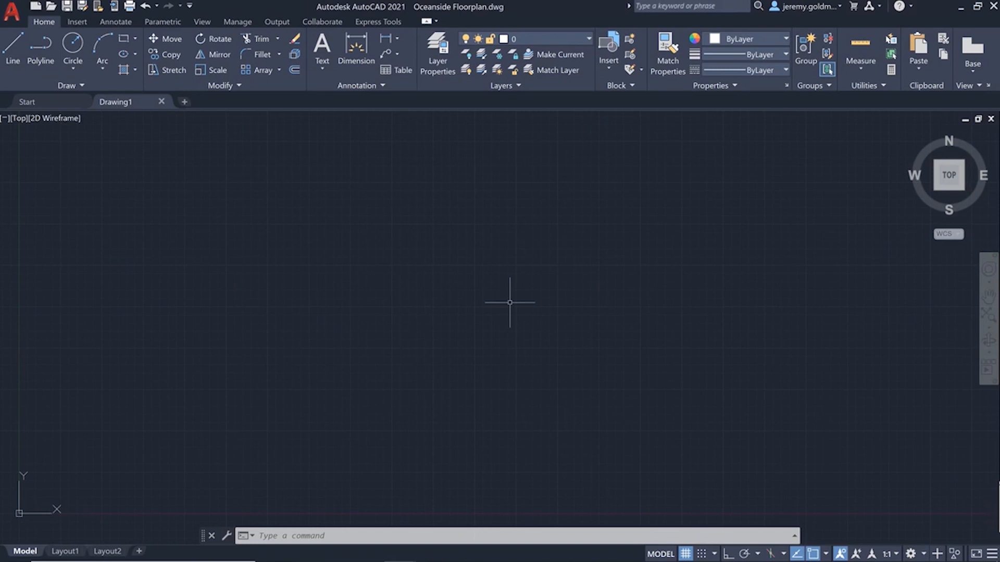
{"action": "mouse_move", "coordinate": [159, 119]}
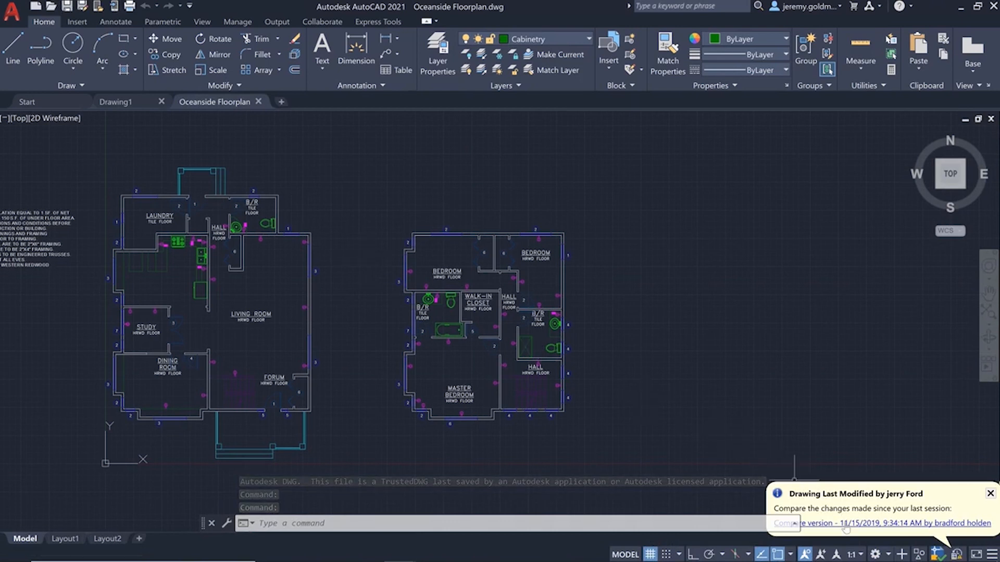
Compare against the other user's last saved version, review the changes, then exit Version Compare
{"action": "left_click", "coordinate": [990, 493]}
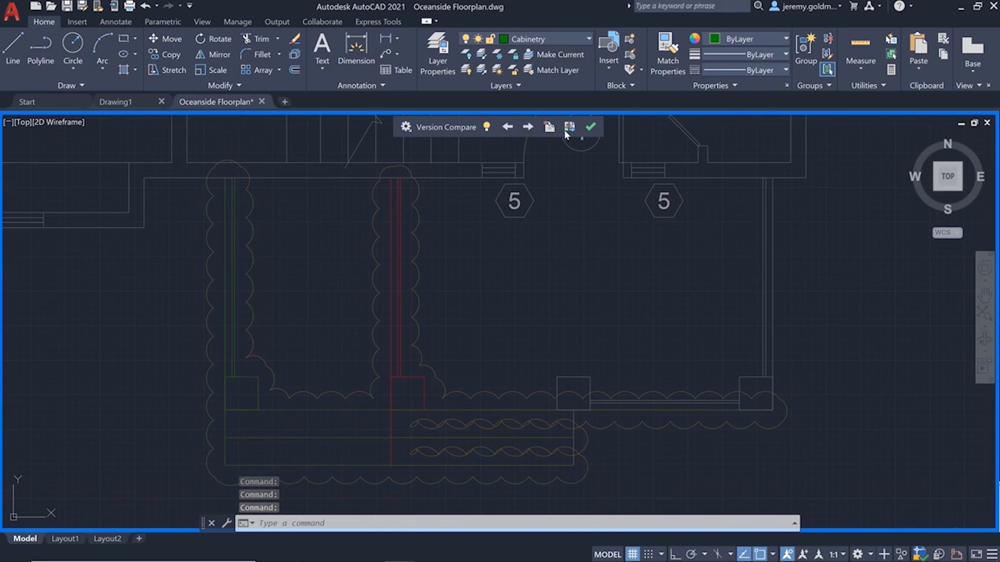
{"action": "left_click", "coordinate": [590, 126]}
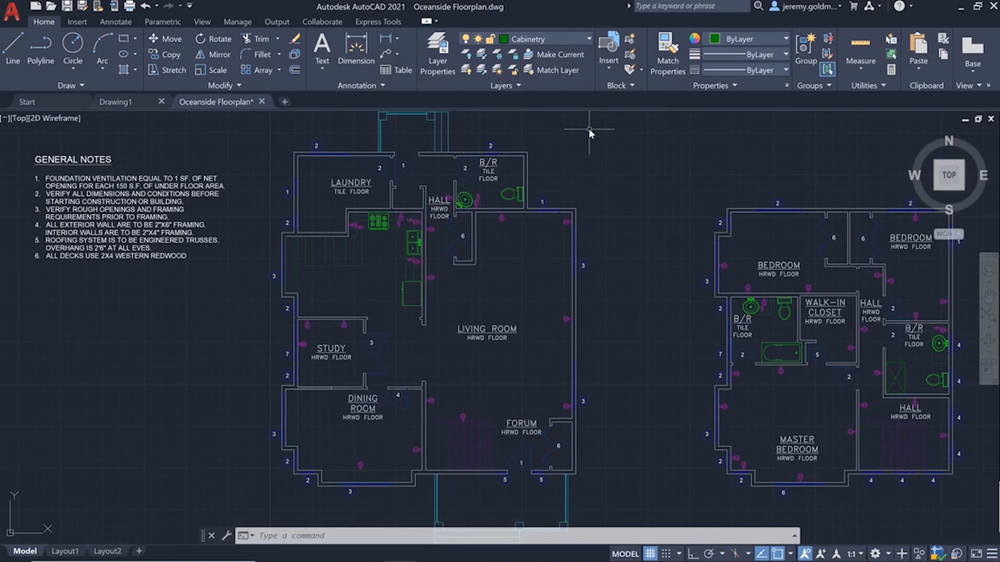
{"action": "left_click", "coordinate": [202, 21]}
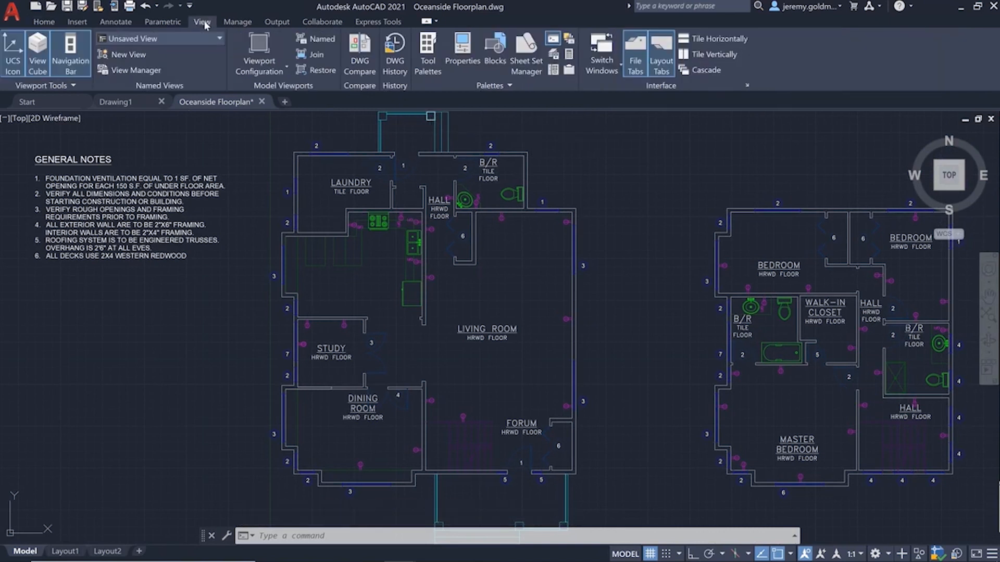
{"action": "mouse_move", "coordinate": [394, 52]}
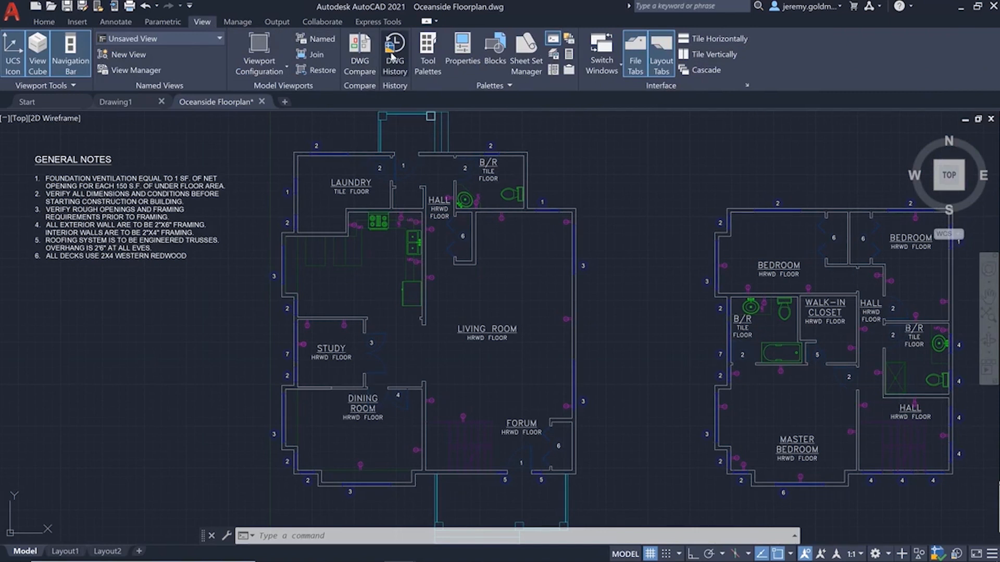
{"action": "left_click", "coordinate": [394, 52]}
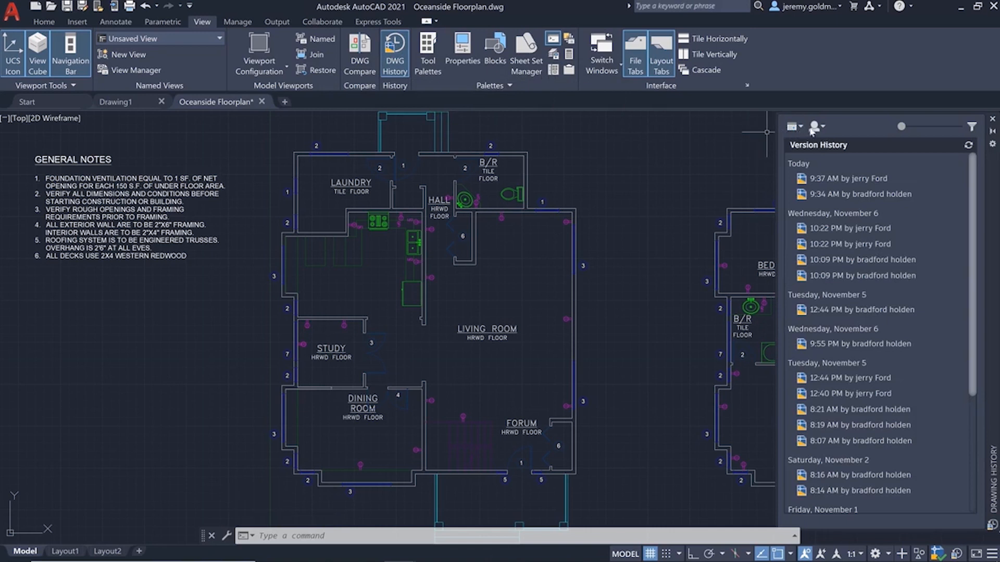
{"action": "left_click", "coordinate": [813, 126]}
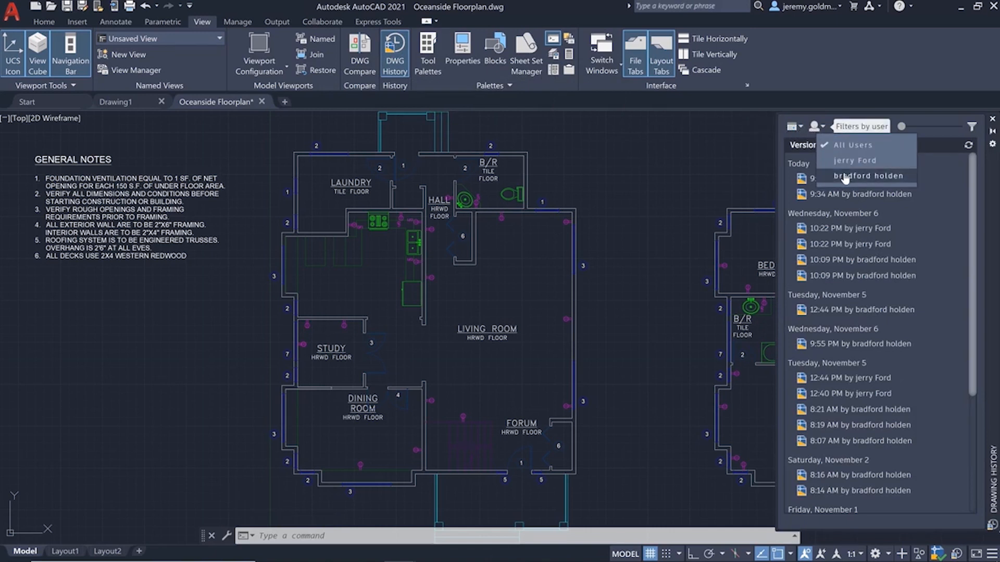
{"action": "left_click", "coordinate": [868, 175]}
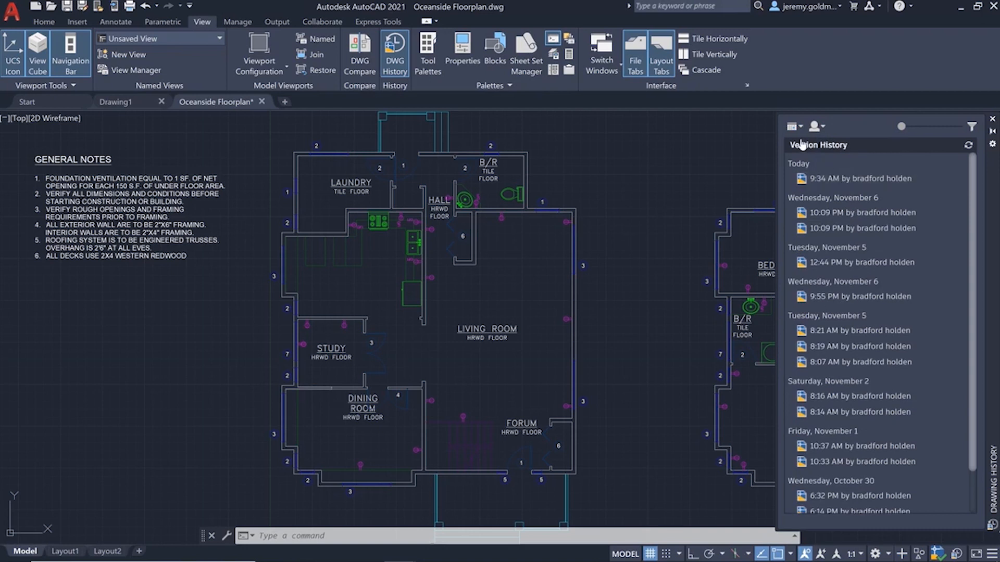
{"action": "left_click", "coordinate": [794, 126]}
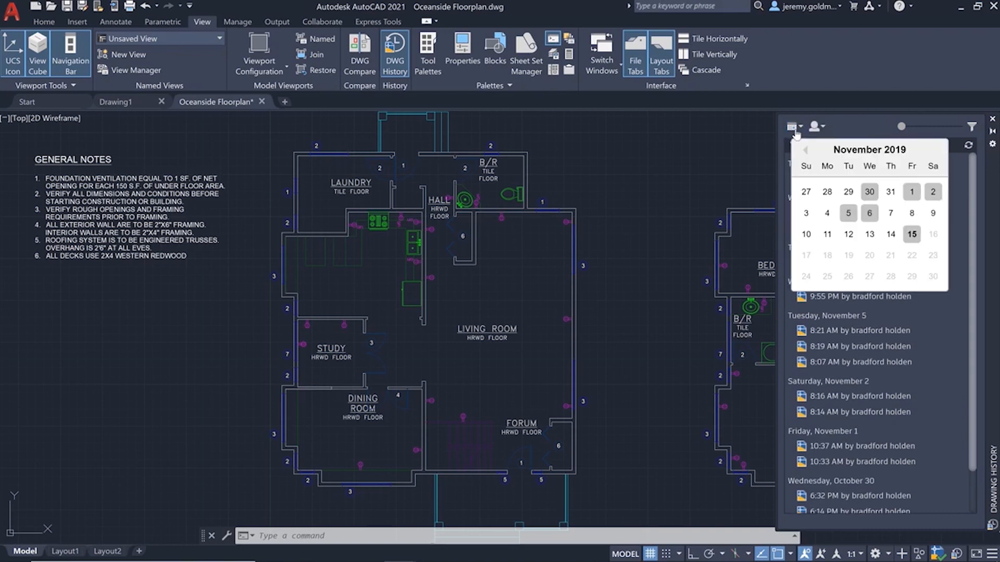
{"action": "left_click", "coordinate": [806, 149]}
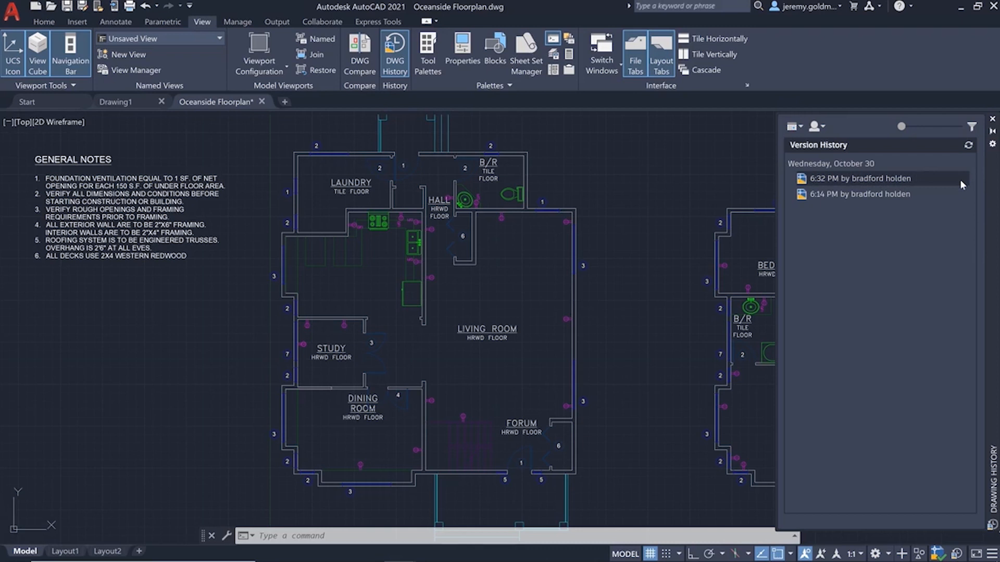
Compare with the 6:32 PM version, draw removed objects on top, and start importing objects
{"action": "left_click", "coordinate": [879, 178]}
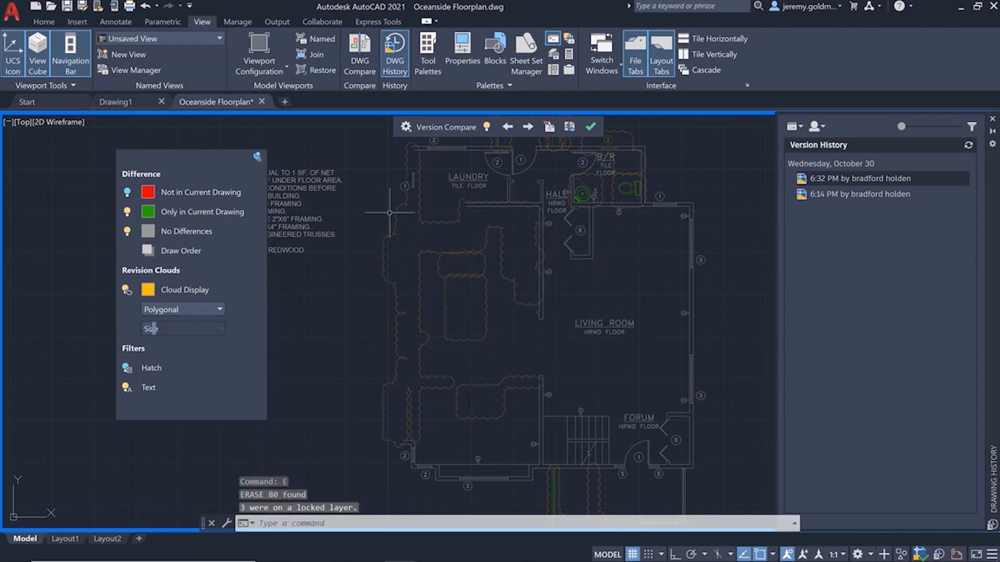
{"action": "mouse_move", "coordinate": [127, 191]}
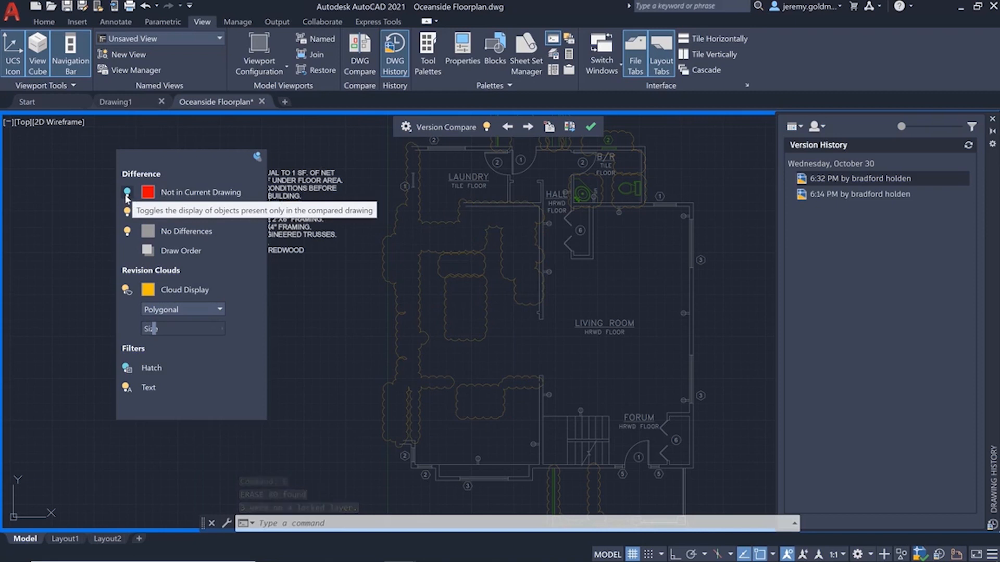
{"action": "left_click", "coordinate": [126, 211]}
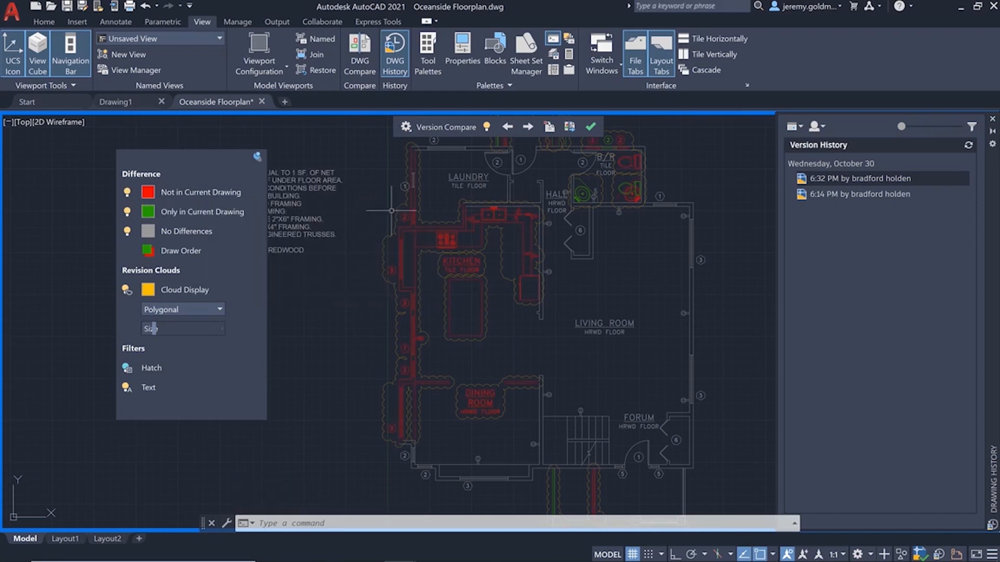
{"action": "left_click", "coordinate": [549, 126]}
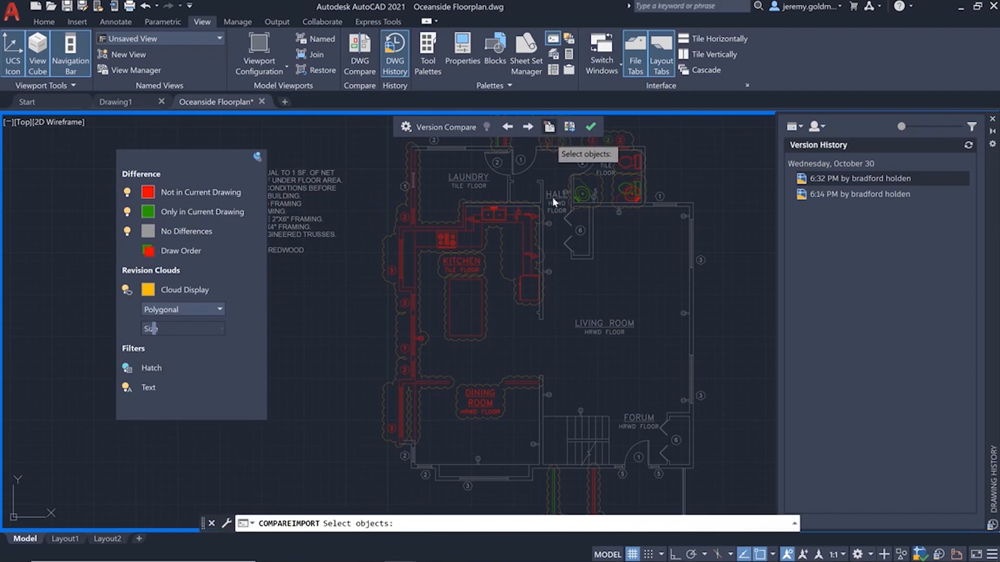
Import the old kitchen island objects, finish the version comparison, and start opening another drawing
{"action": "left_click", "coordinate": [490, 274]}
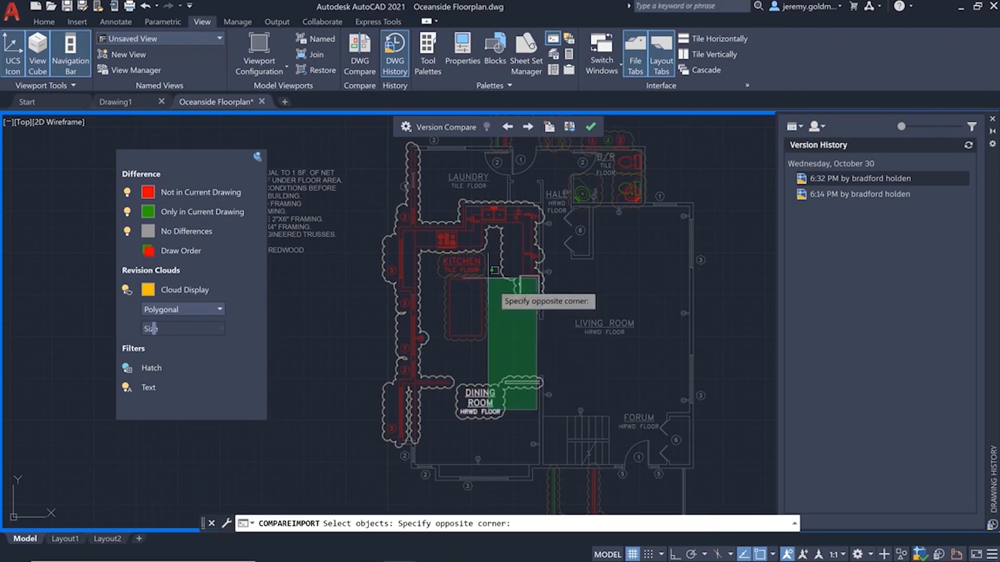
{"action": "left_click", "coordinate": [354, 177]}
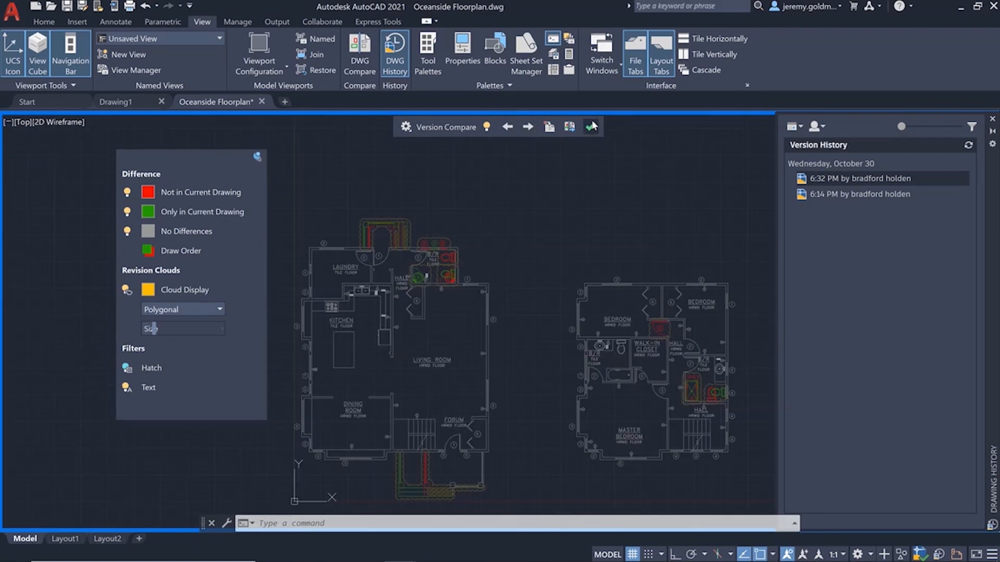
{"action": "left_click", "coordinate": [591, 126]}
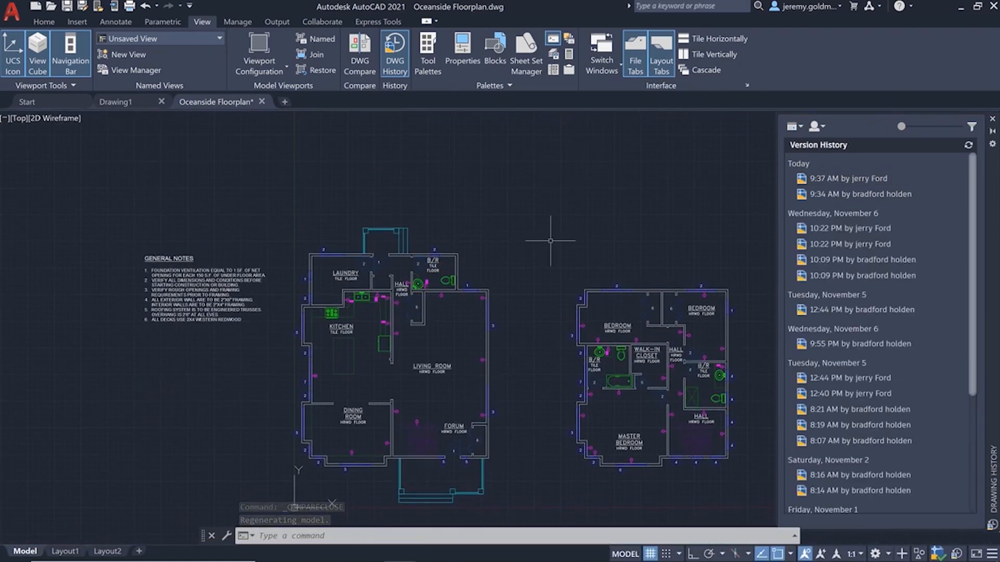
{"action": "left_click", "coordinate": [360, 52]}
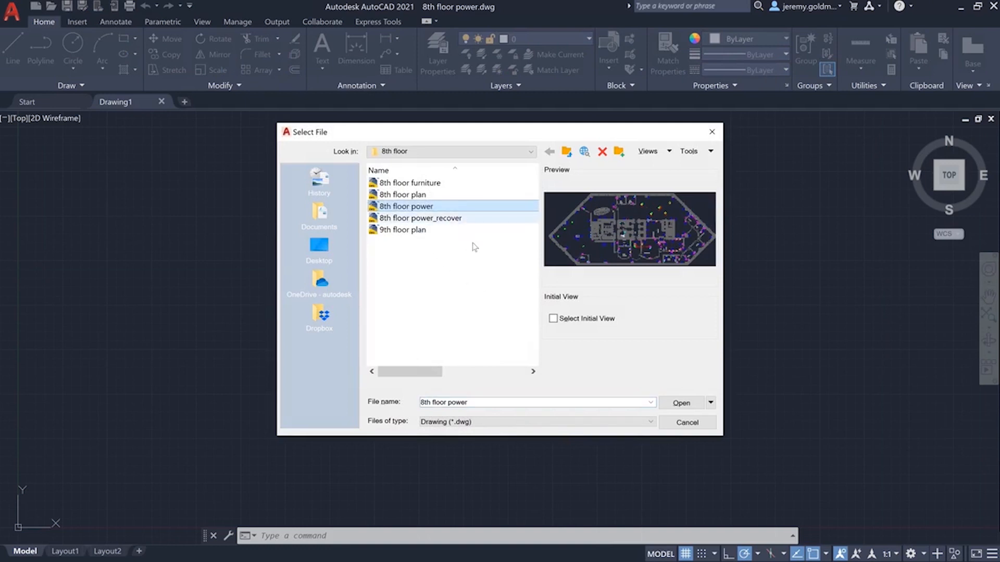
Open the 8th floor power drawing from the file dialog
{"action": "left_click", "coordinate": [681, 402]}
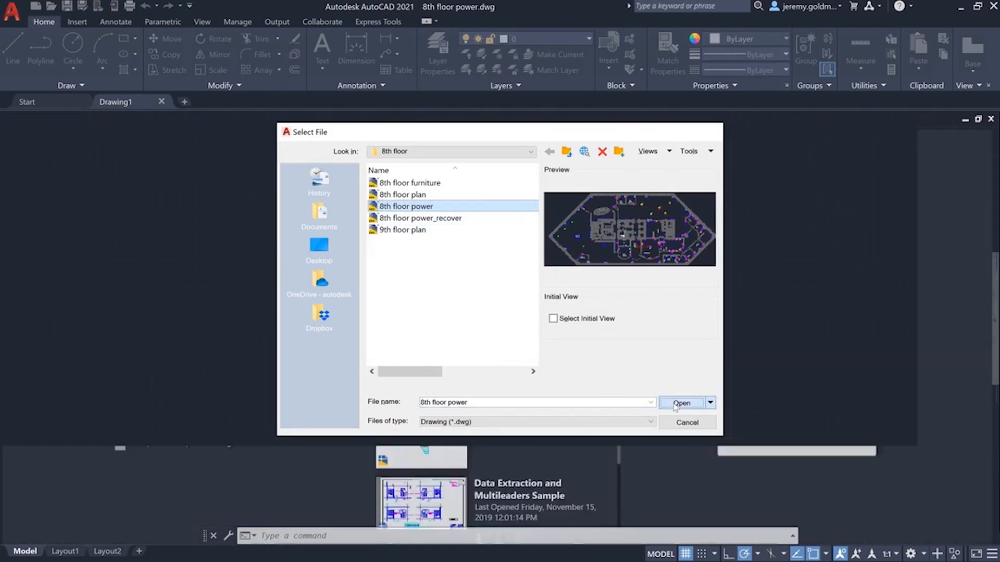
{"action": "left_click", "coordinate": [681, 402]}
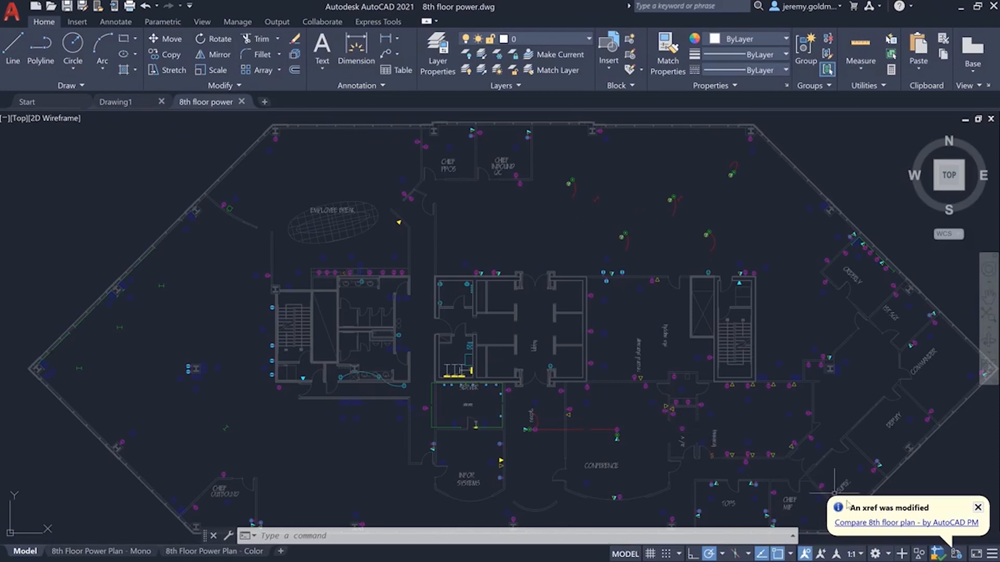
{"action": "mouse_move", "coordinate": [864, 522]}
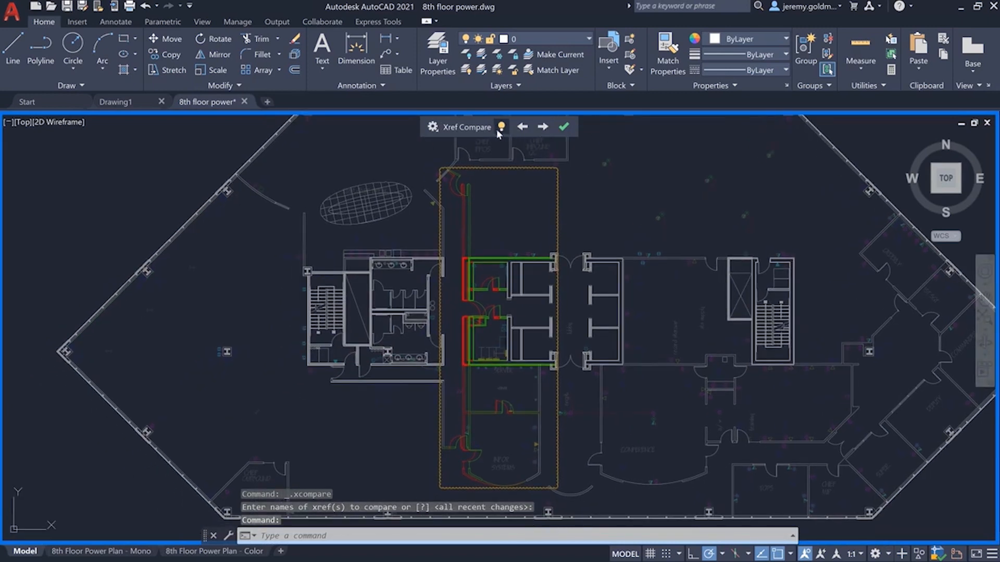
In Xref Compare settings, toggle the Only in Current Xref and No Differences categories off and on
{"action": "left_click", "coordinate": [501, 127]}
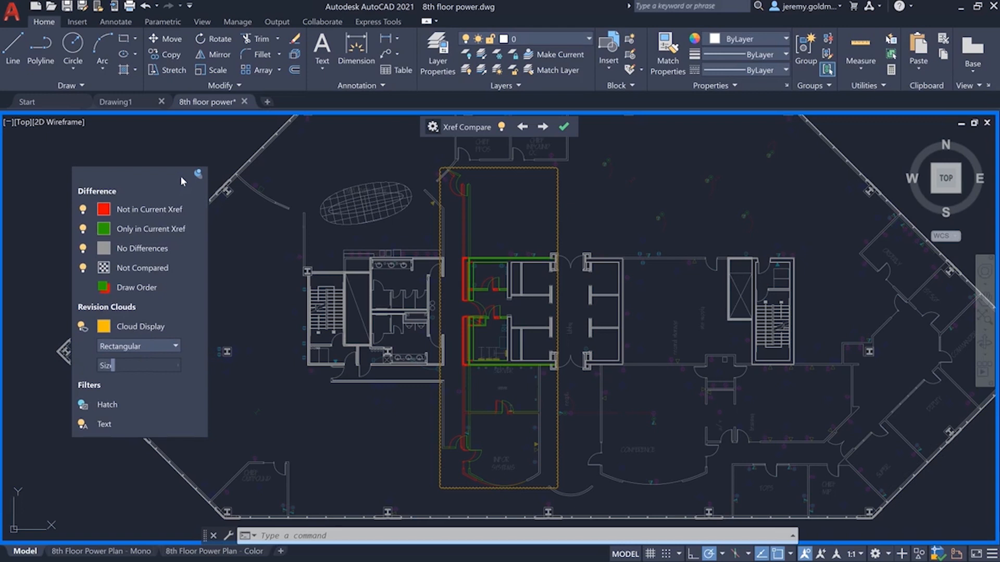
{"action": "left_click", "coordinate": [82, 209]}
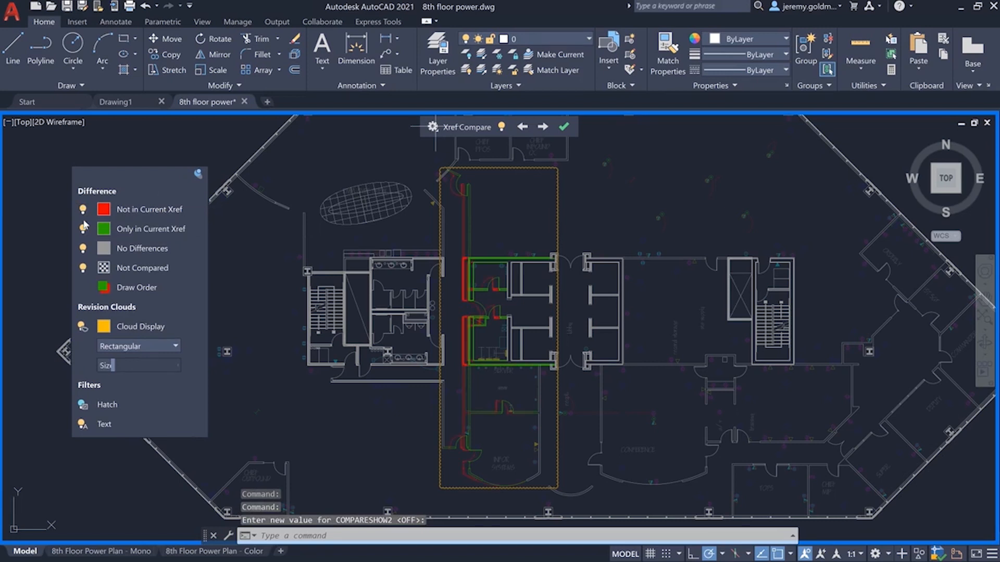
{"action": "left_click", "coordinate": [83, 228]}
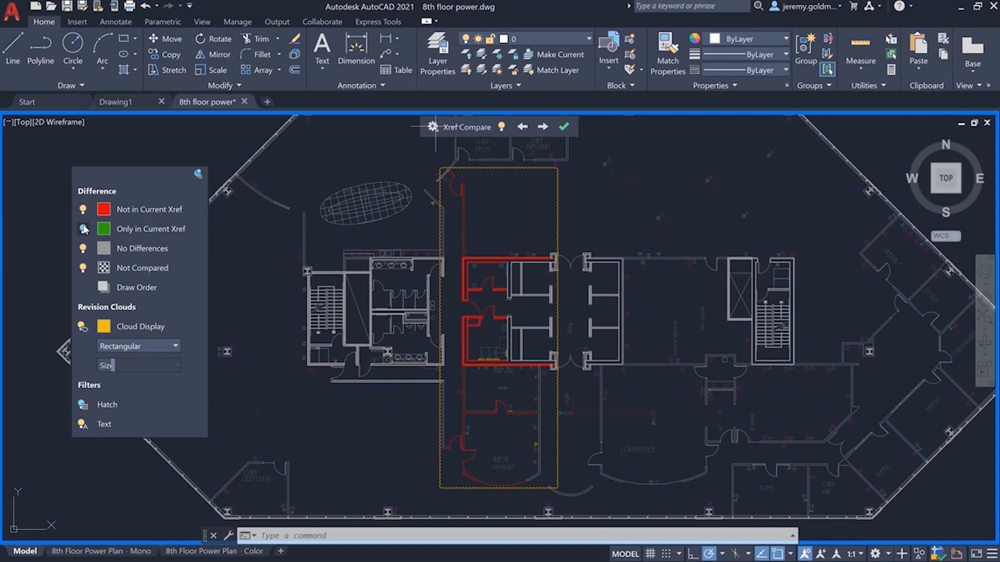
{"action": "left_click", "coordinate": [83, 229]}
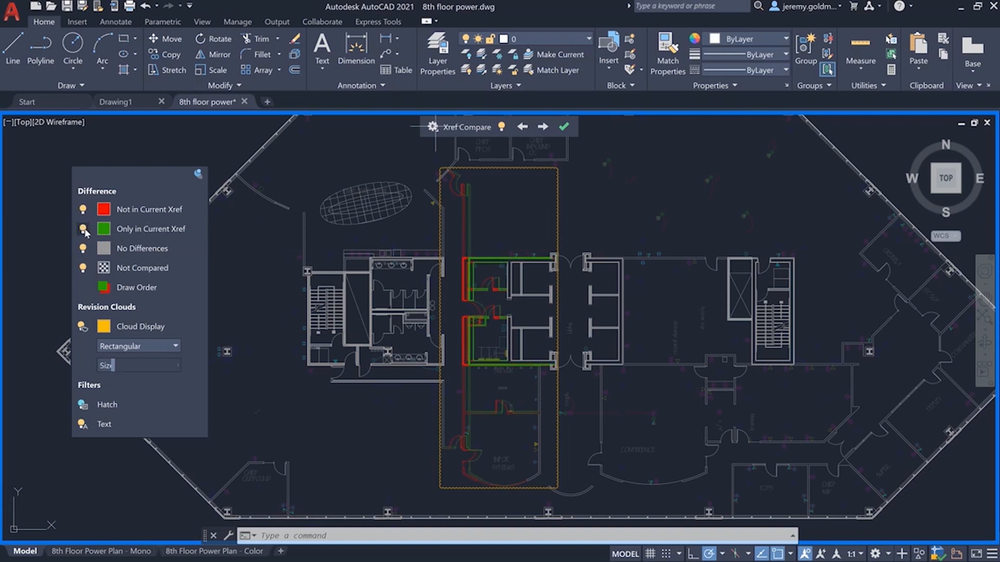
{"action": "mouse_move", "coordinate": [84, 249]}
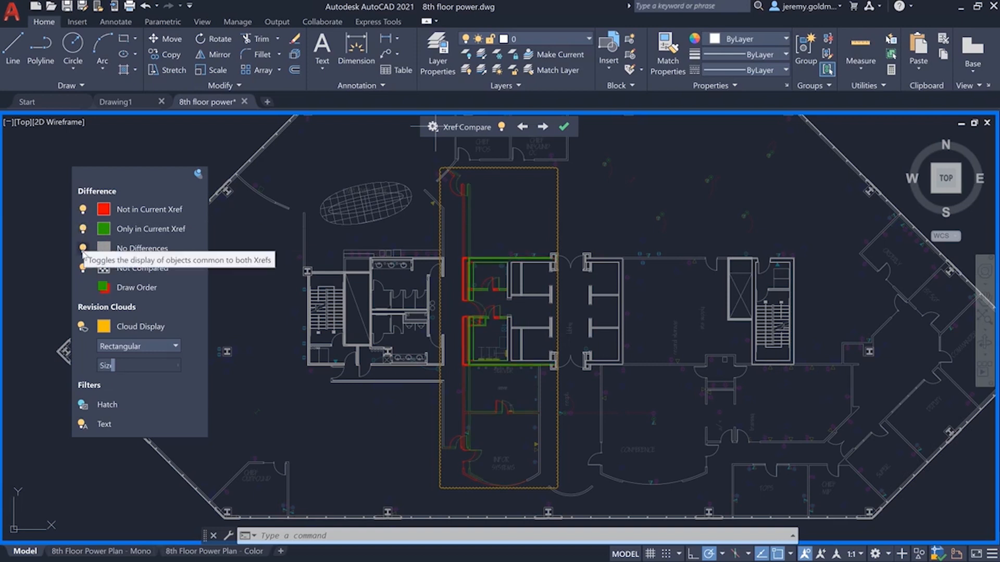
{"action": "left_click", "coordinate": [83, 251]}
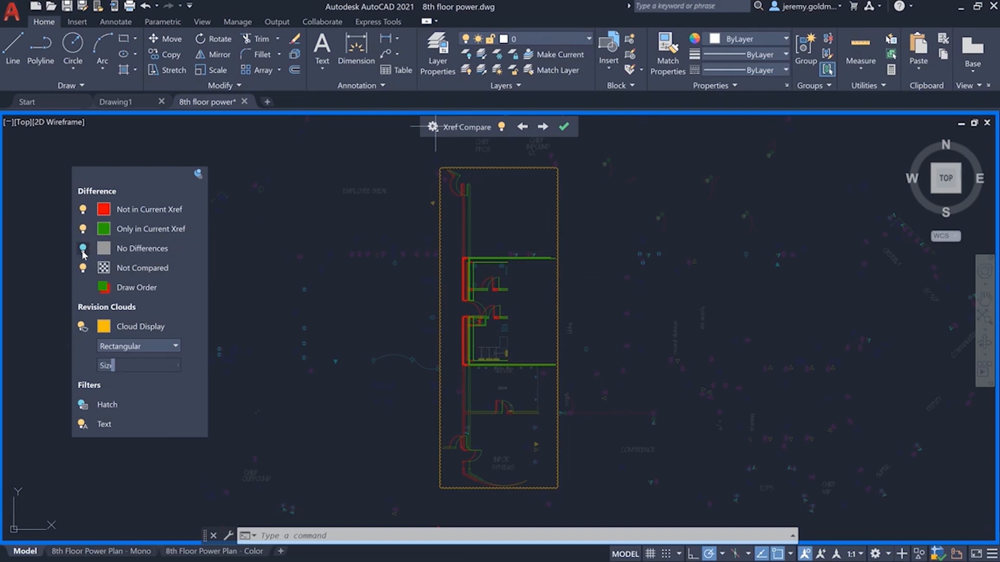
{"action": "mouse_move", "coordinate": [83, 267]}
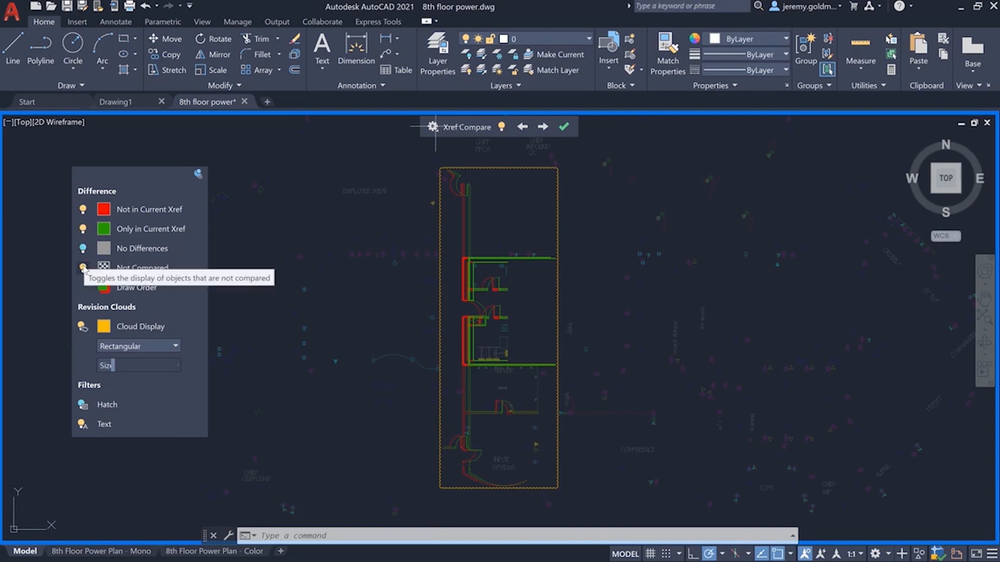
{"action": "left_click", "coordinate": [83, 267]}
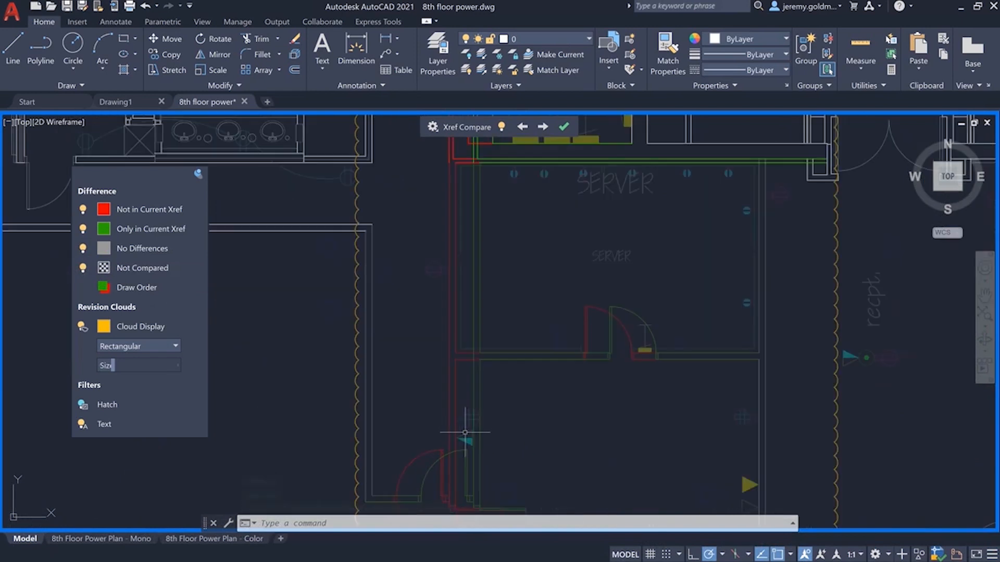
Exit the xref comparison to restore the full 8th floor power plan view
{"action": "left_click", "coordinate": [464, 432]}
{"action": "type", "text": "E"}
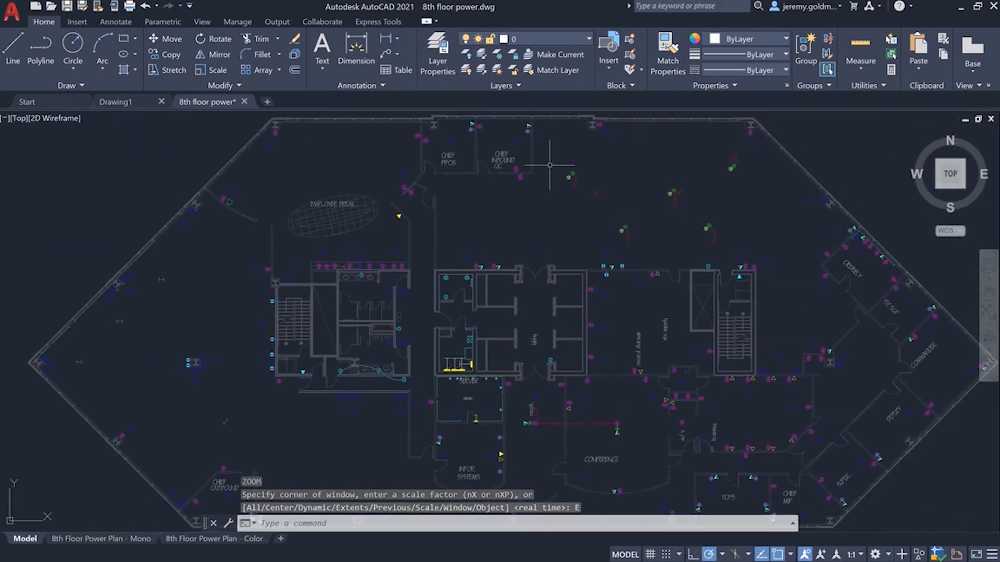
Reload the 8th floor plan reference via XREF and agree to compare its differences
{"action": "type", "text": "XRE"}
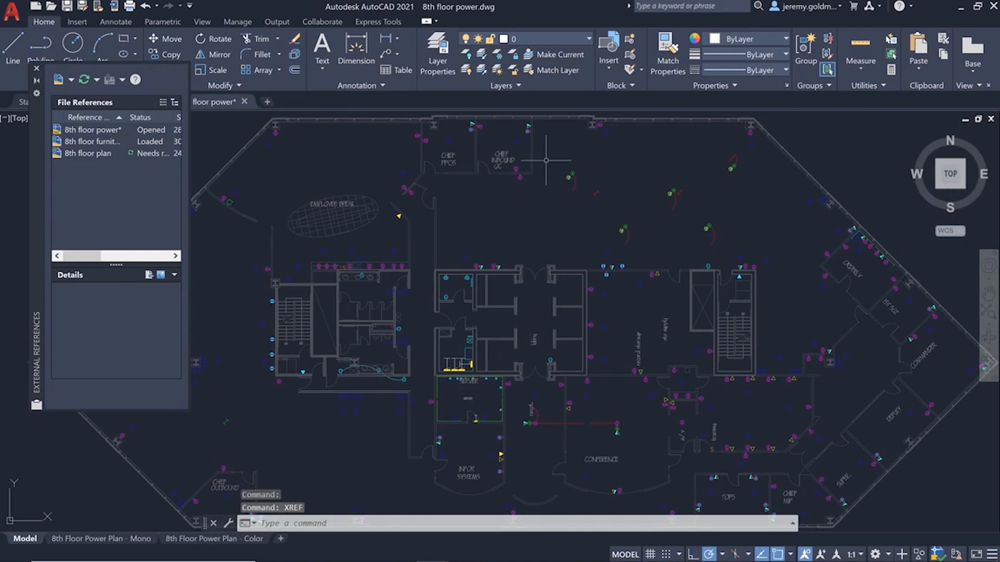
{"action": "right_click", "coordinate": [90, 153]}
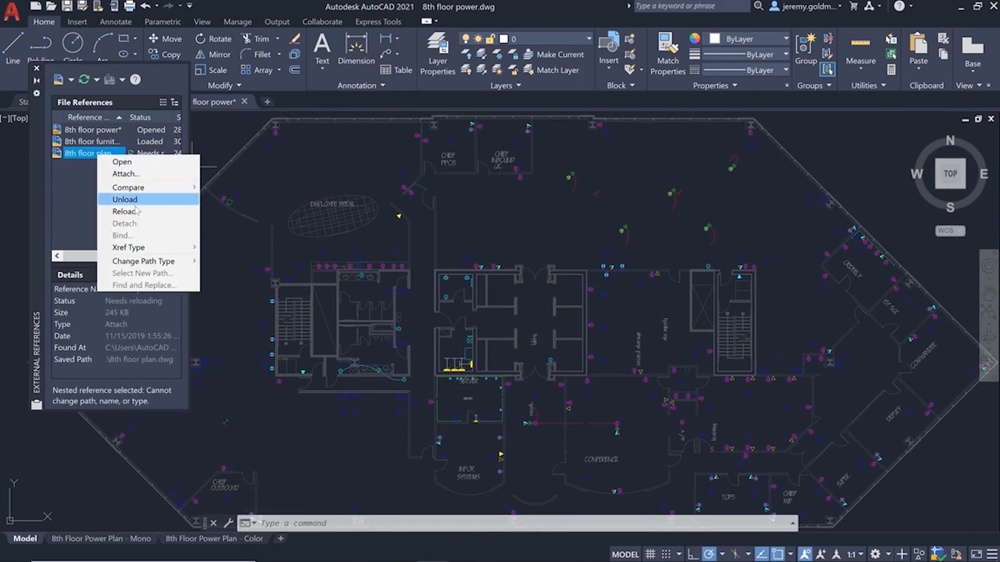
{"action": "left_click", "coordinate": [126, 212]}
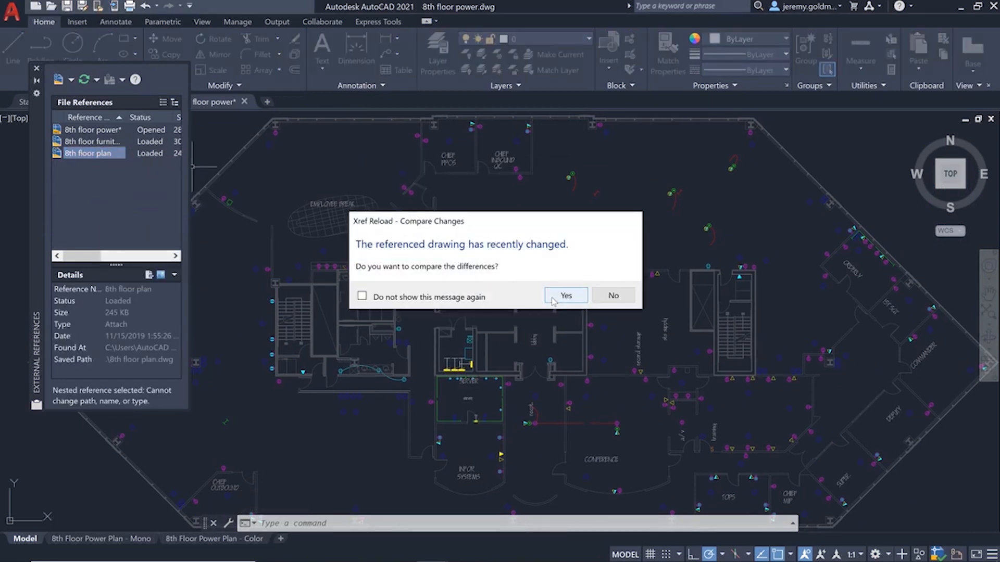
{"action": "left_click", "coordinate": [564, 295]}
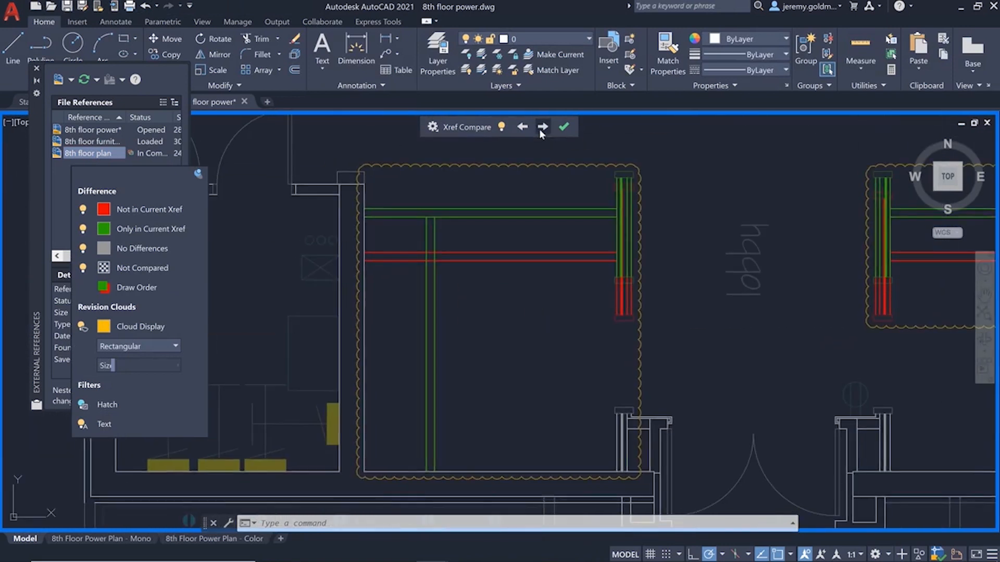
Step to the next revision-clouded change, then finish reviewing the comparison
{"action": "left_click", "coordinate": [543, 127]}
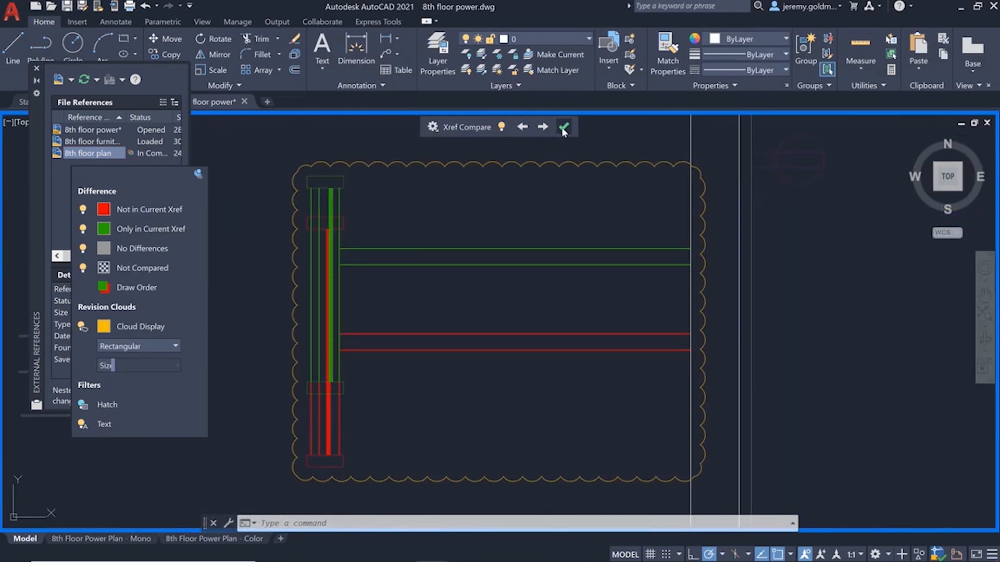
{"action": "left_click", "coordinate": [563, 128]}
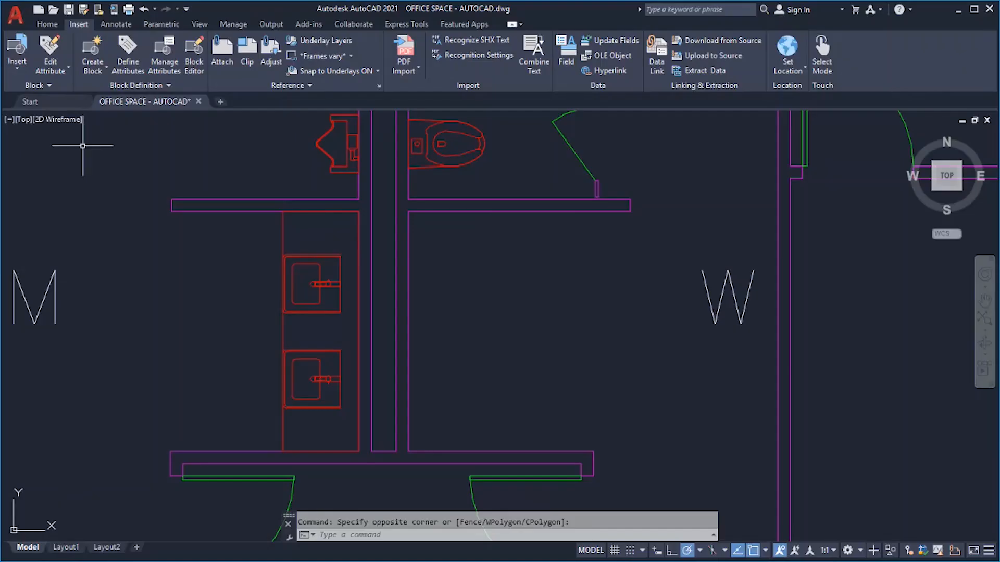
Load the Office Space Blocks folder from Blocks from Libraries and pick the Double Sinks block
{"action": "left_click", "coordinate": [15, 54]}
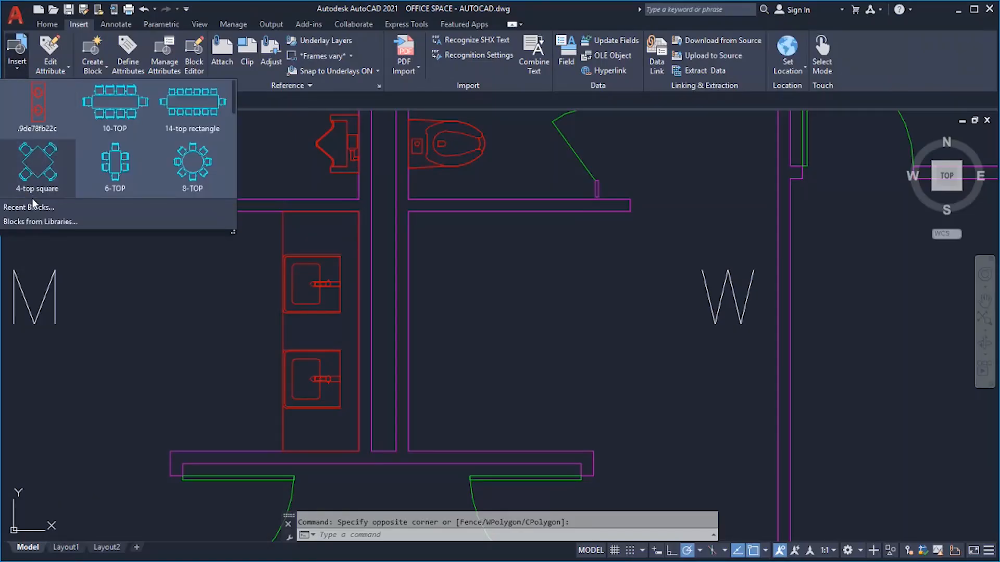
{"action": "left_click", "coordinate": [38, 220]}
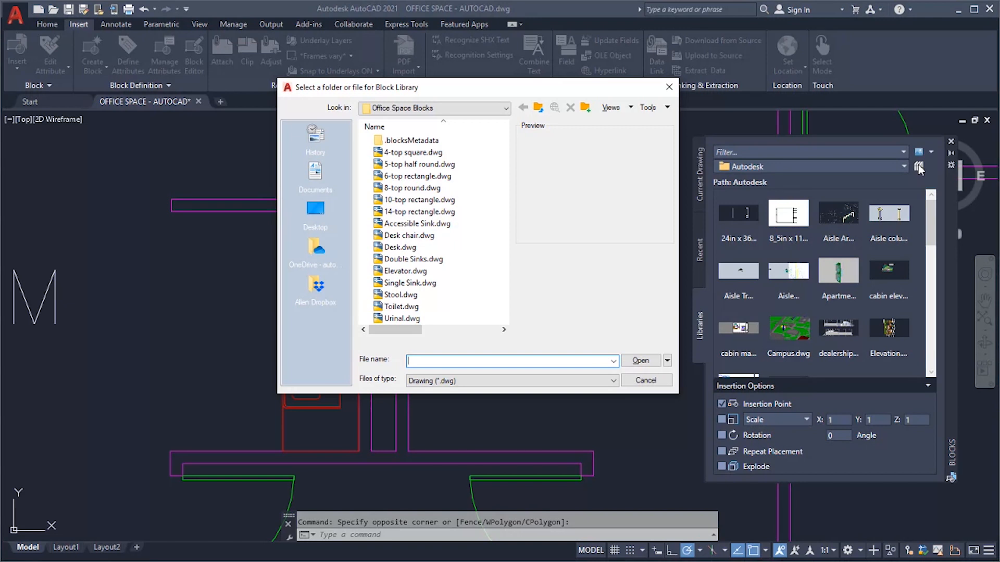
{"action": "left_click", "coordinate": [645, 379]}
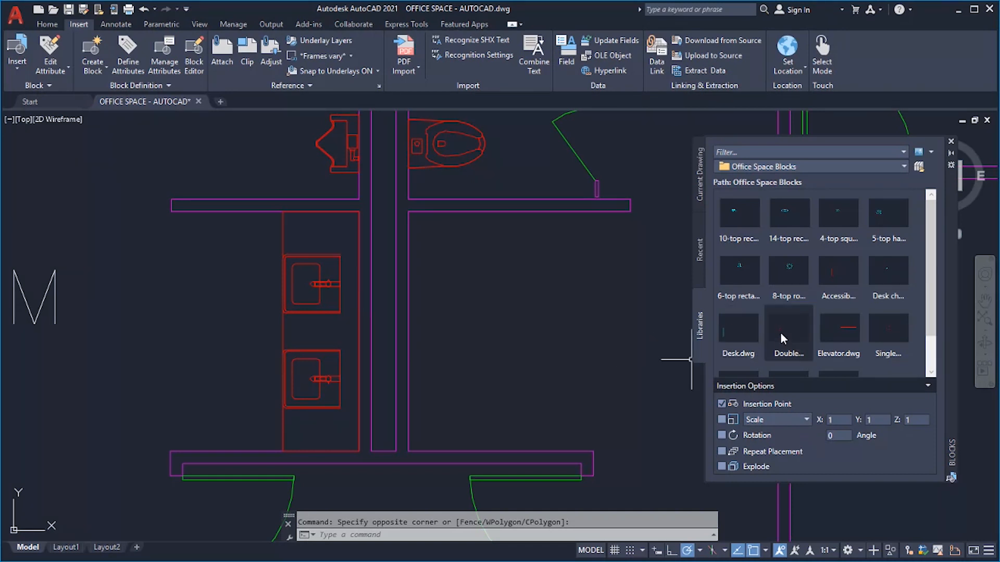
{"action": "left_click", "coordinate": [788, 331]}
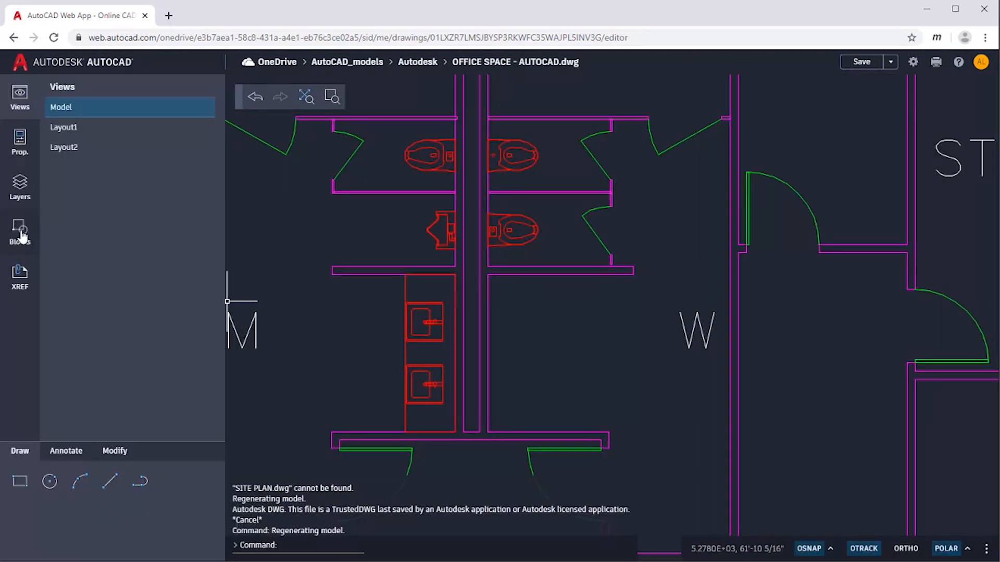
Show the OFFICE SPACE drawing's blocks in the web app sidebar
{"action": "left_click", "coordinate": [20, 231]}
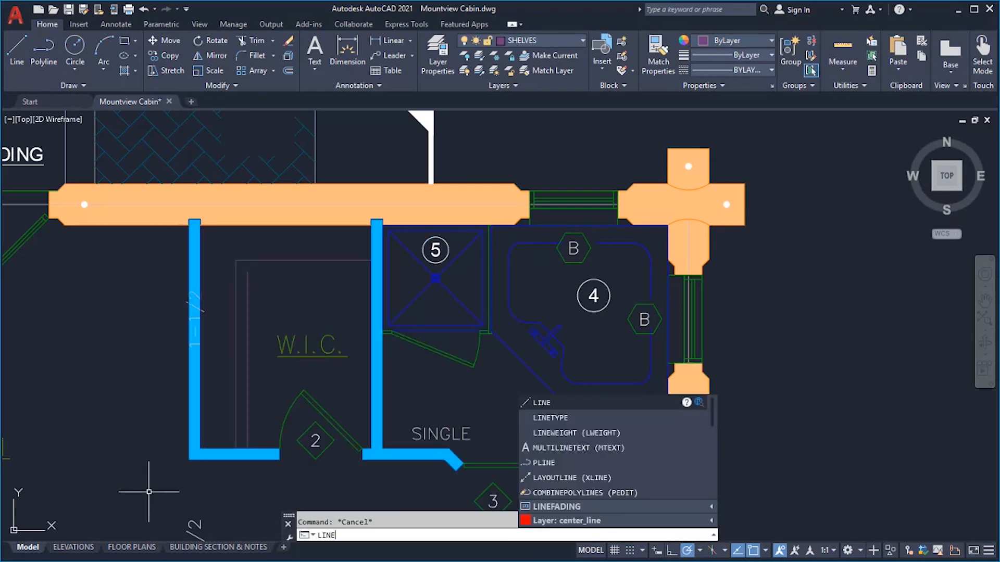
Start a line at the W.I.C. wall endpoint and set its next point inside the closet
{"action": "left_click", "coordinate": [541, 402]}
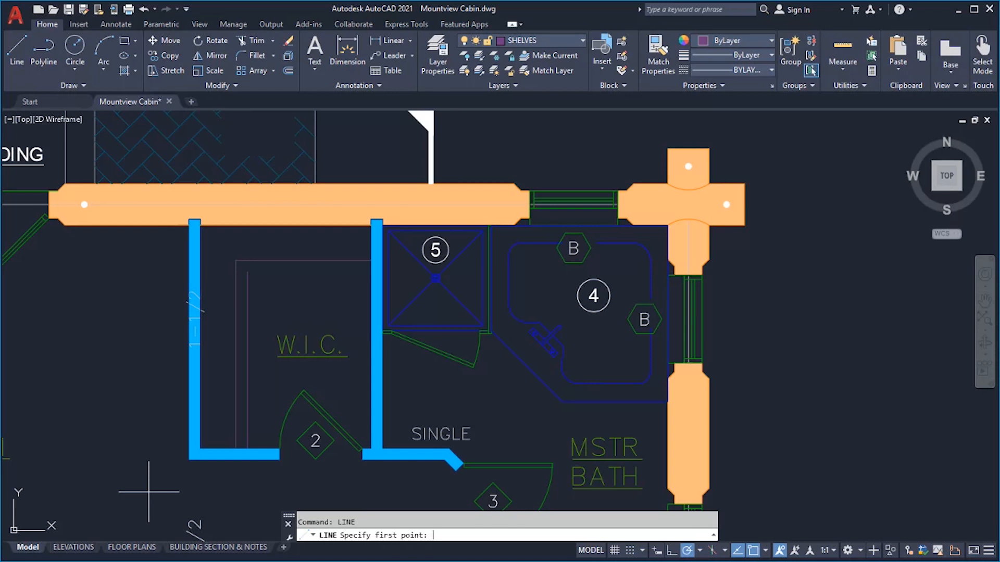
{"action": "mouse_move", "coordinate": [252, 283]}
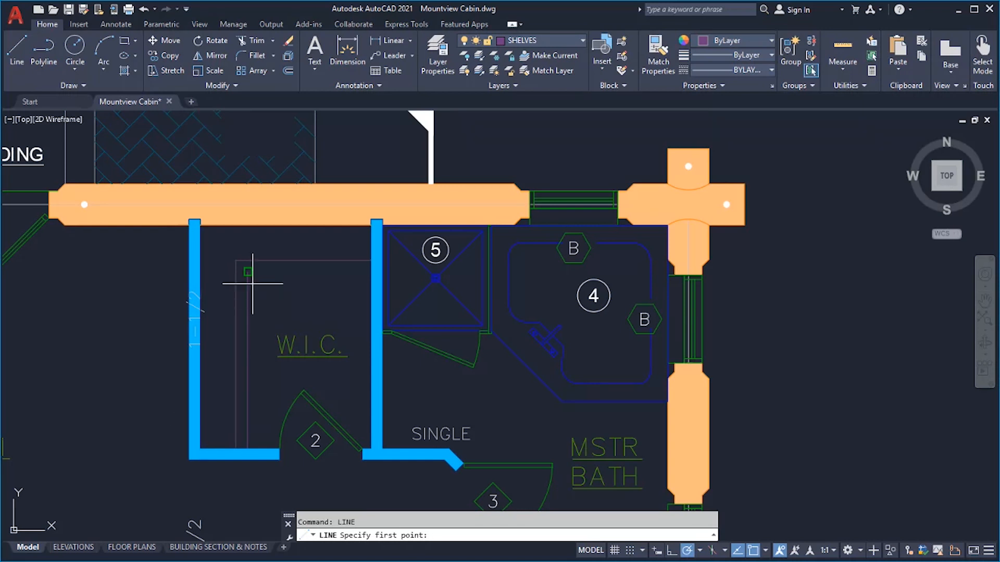
{"action": "mouse_move", "coordinate": [248, 271]}
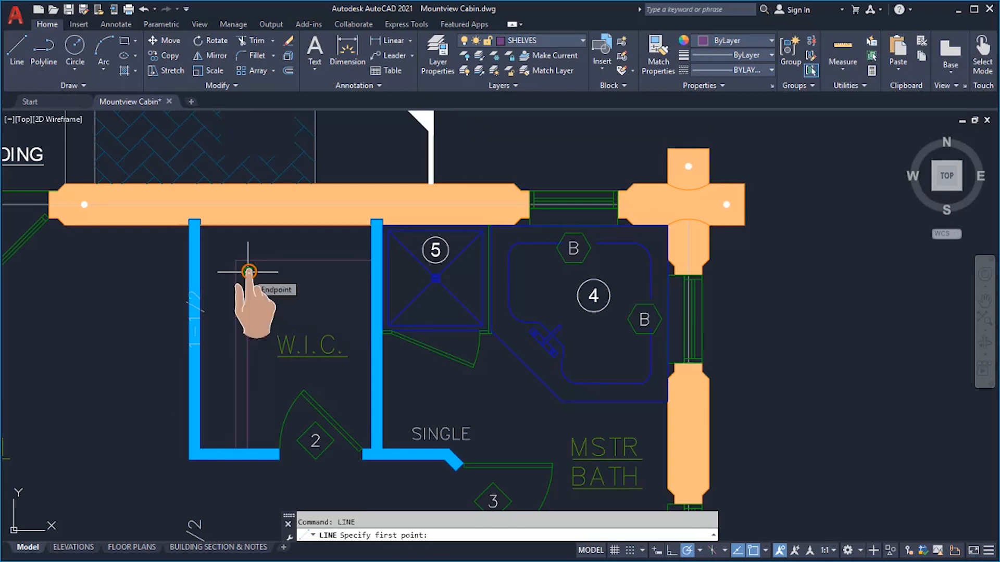
{"action": "left_click", "coordinate": [248, 271]}
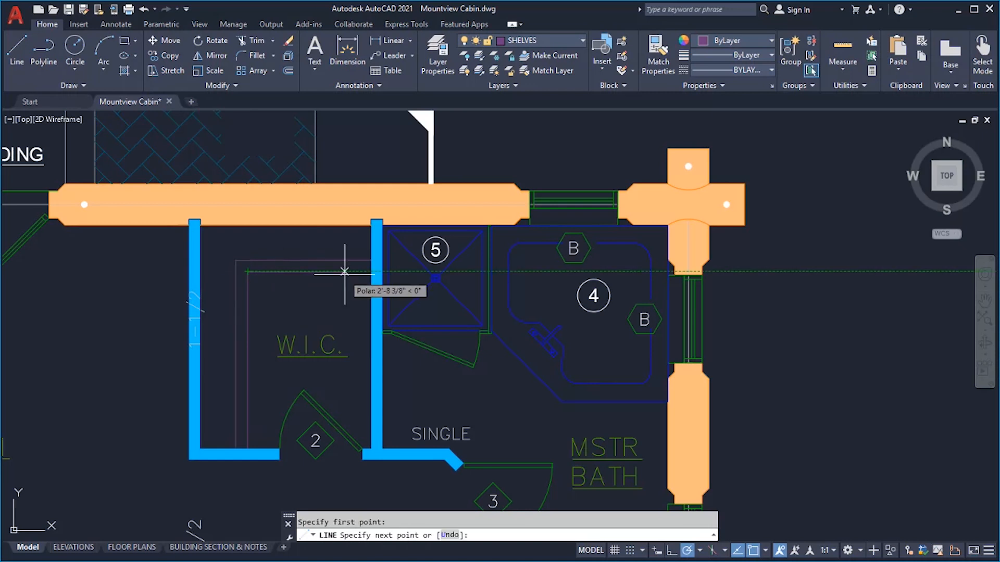
{"action": "left_click", "coordinate": [345, 271]}
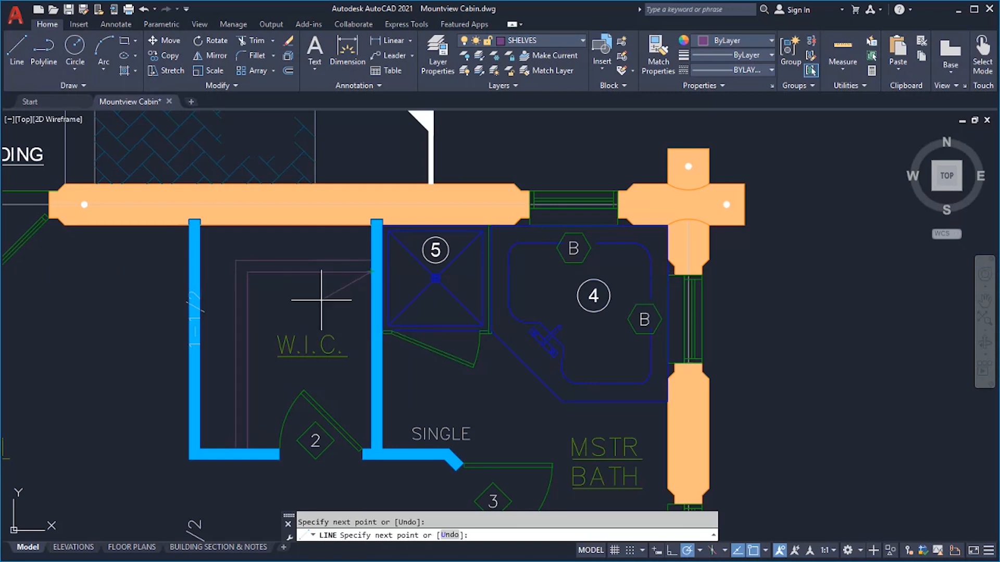
{"action": "mouse_move", "coordinate": [311, 311]}
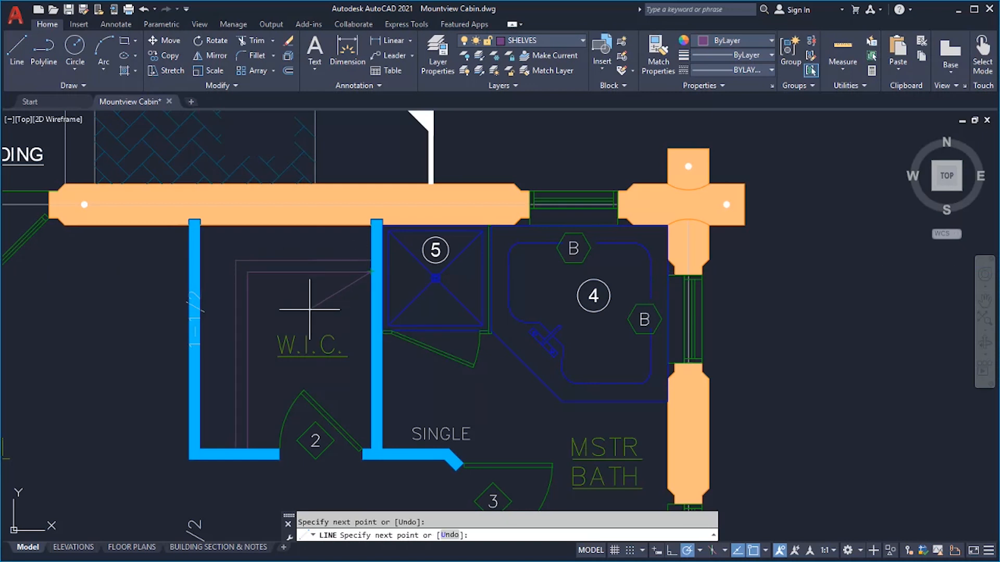